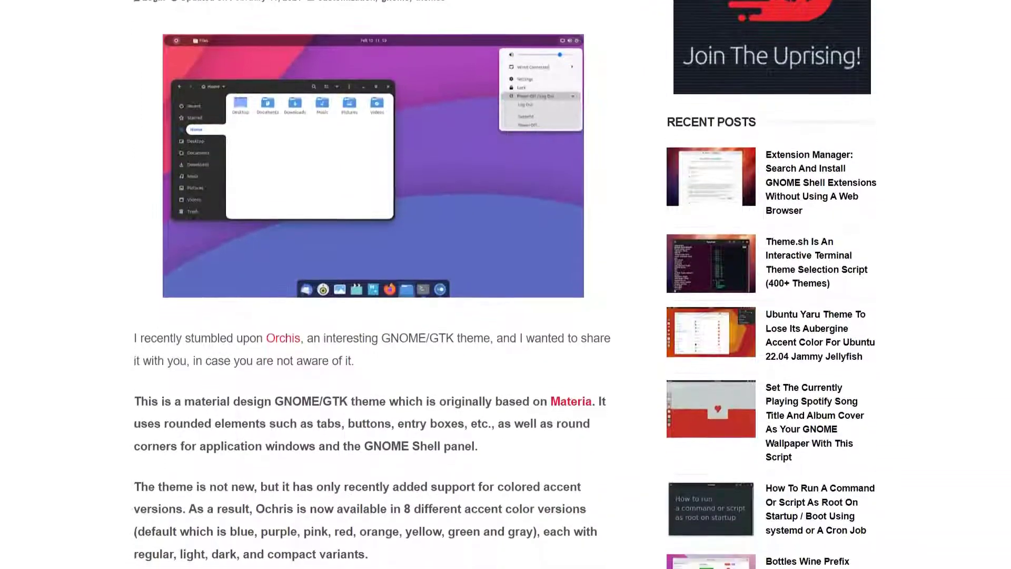
Scroll the Orchis article from its intro paragraphs down into the accent-colour screenshot gallery
scroll(down, 3)
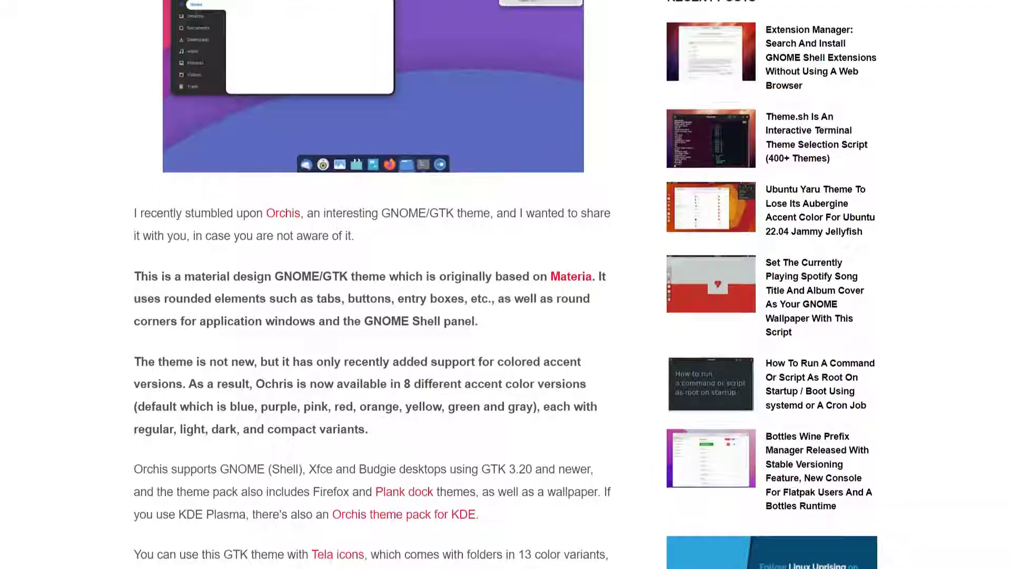
scroll(down, 3)
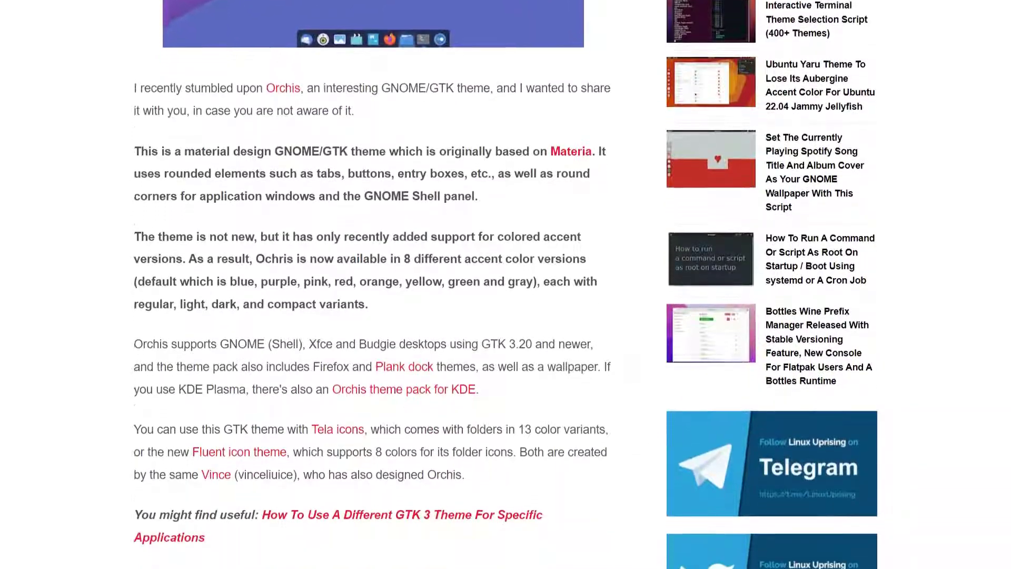
scroll(down, 3)
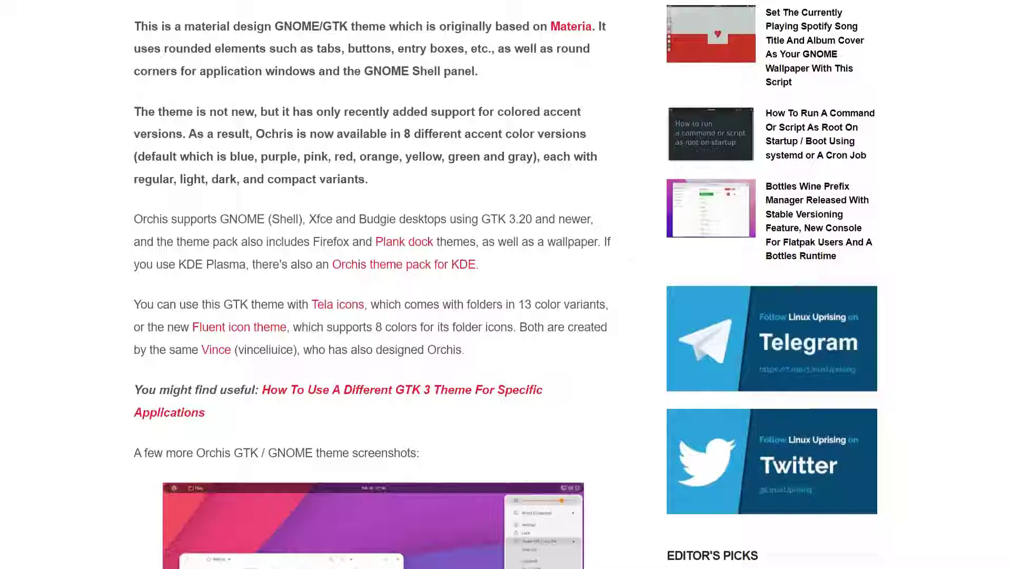
scroll(down, 3)
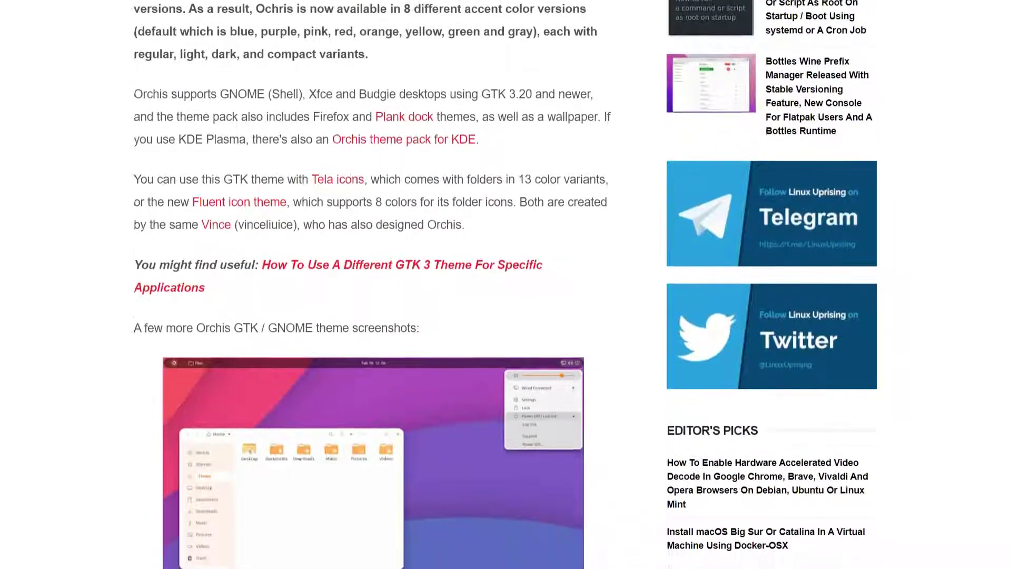
scroll(down, 3)
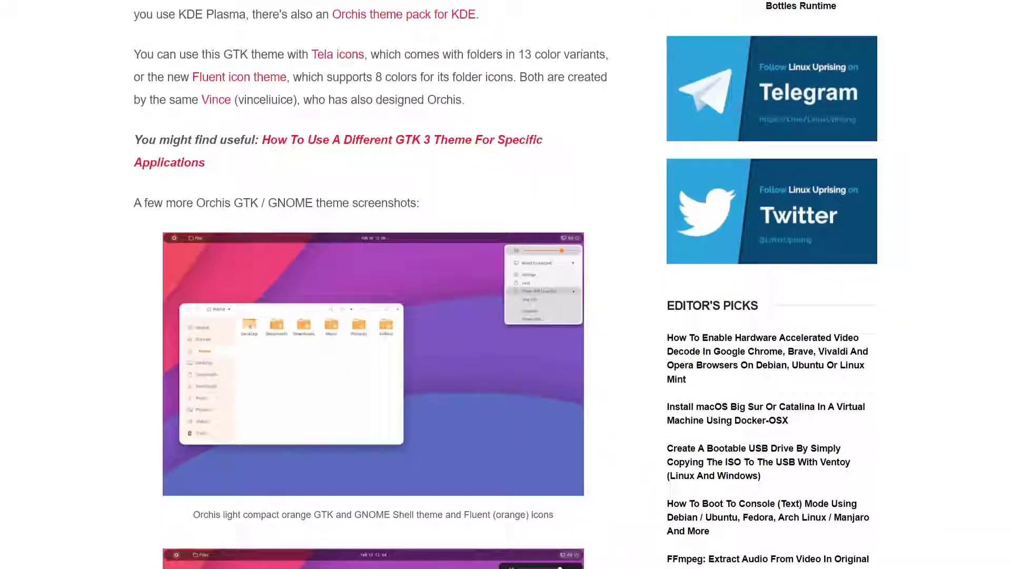
scroll(down, 3)
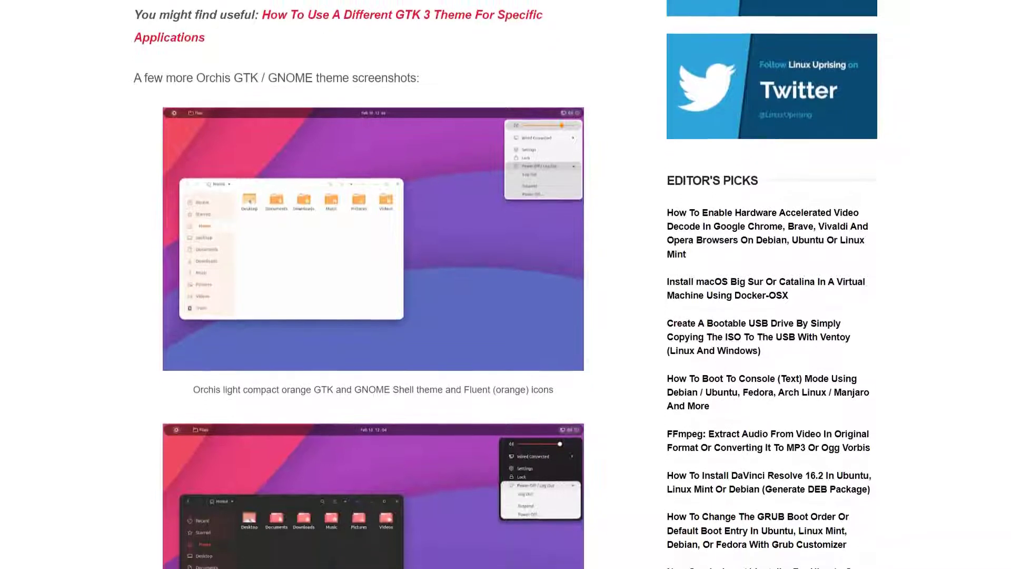
scroll(down, 3)
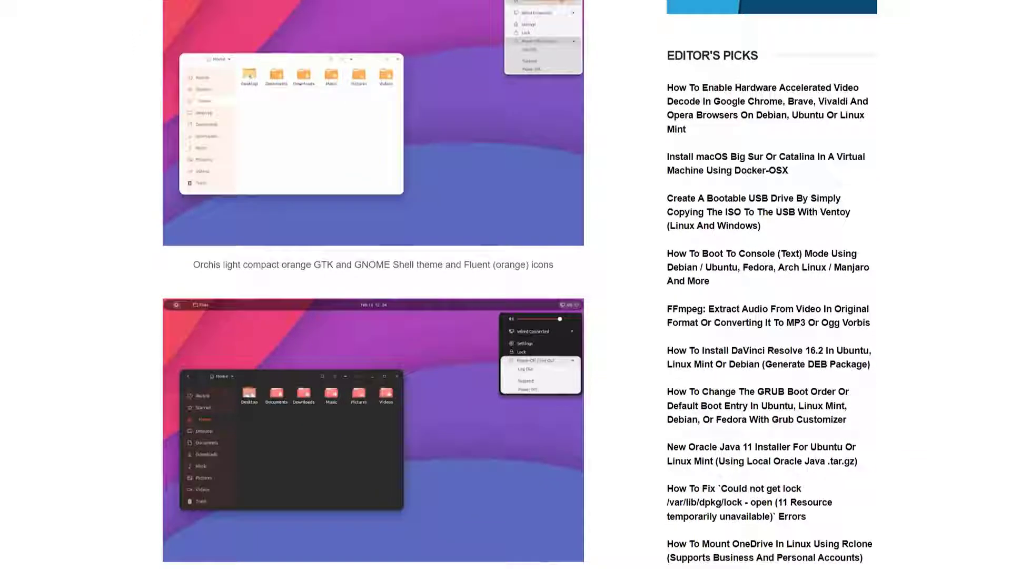
scroll(down, 3)
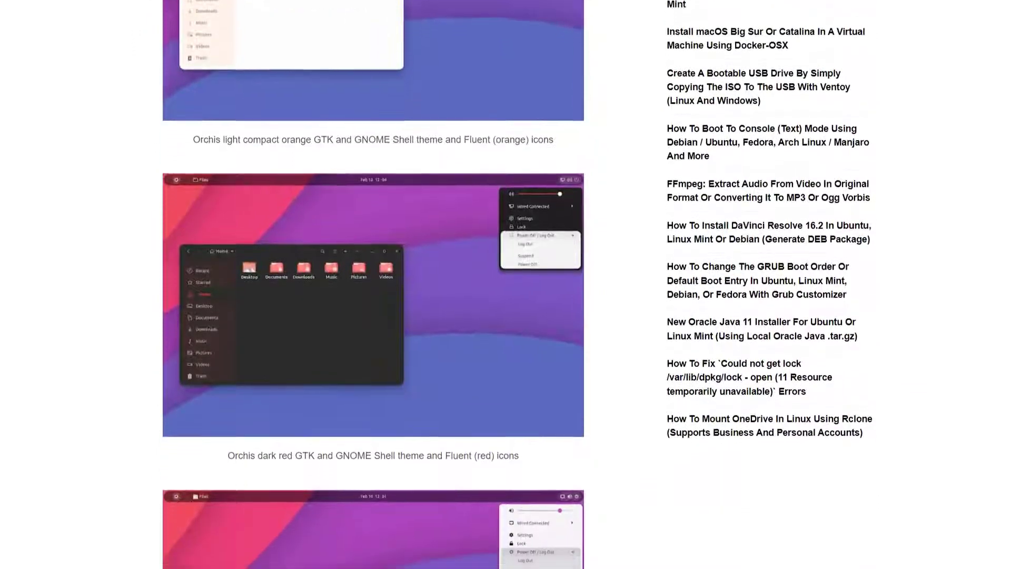
scroll(down, 3)
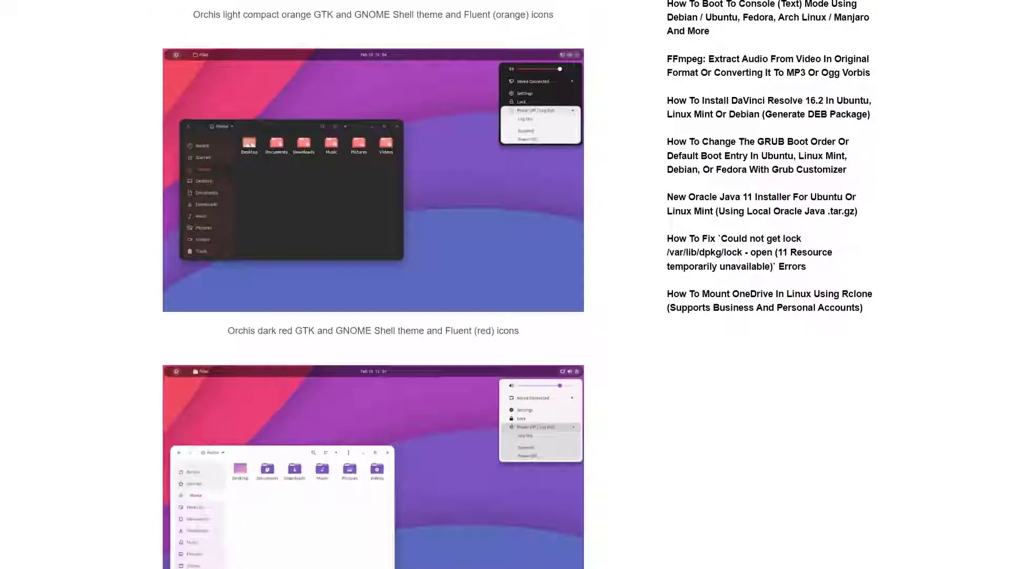
scroll(down, 3)
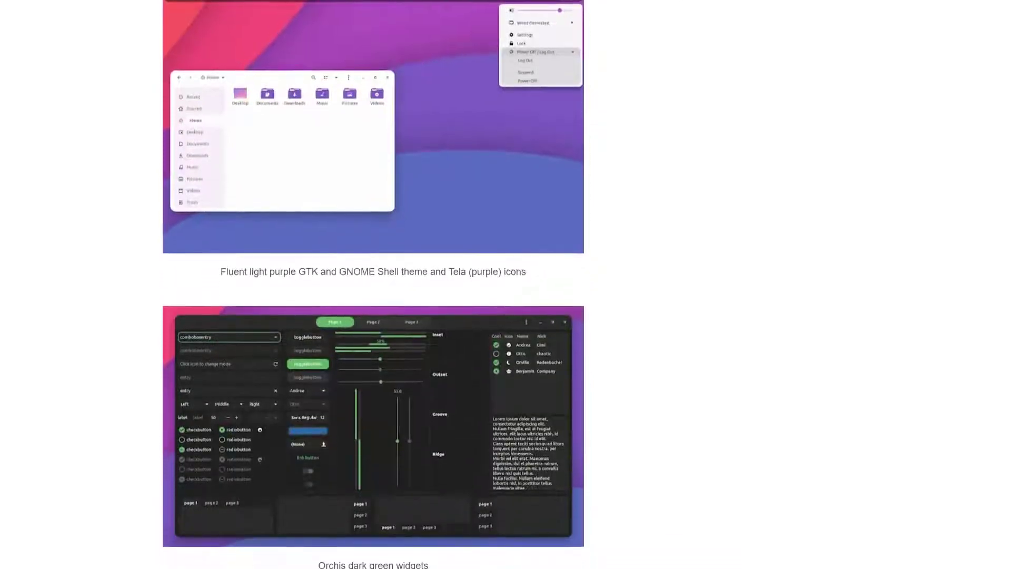
Scroll past the Orchis widget screenshots to the 'Install Orchis theme' section and share buttons
scroll(down, 3)
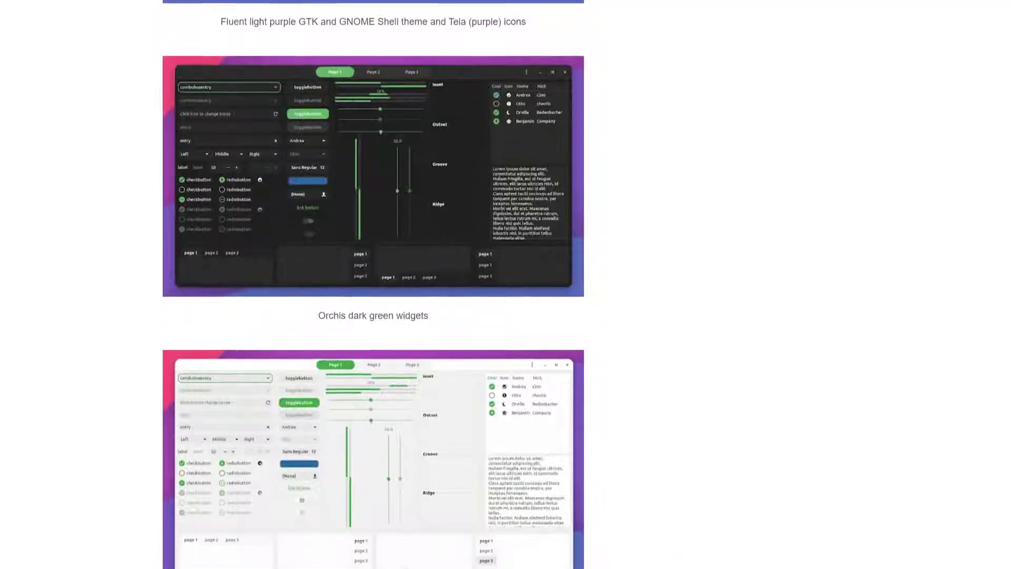
scroll(down, 3)
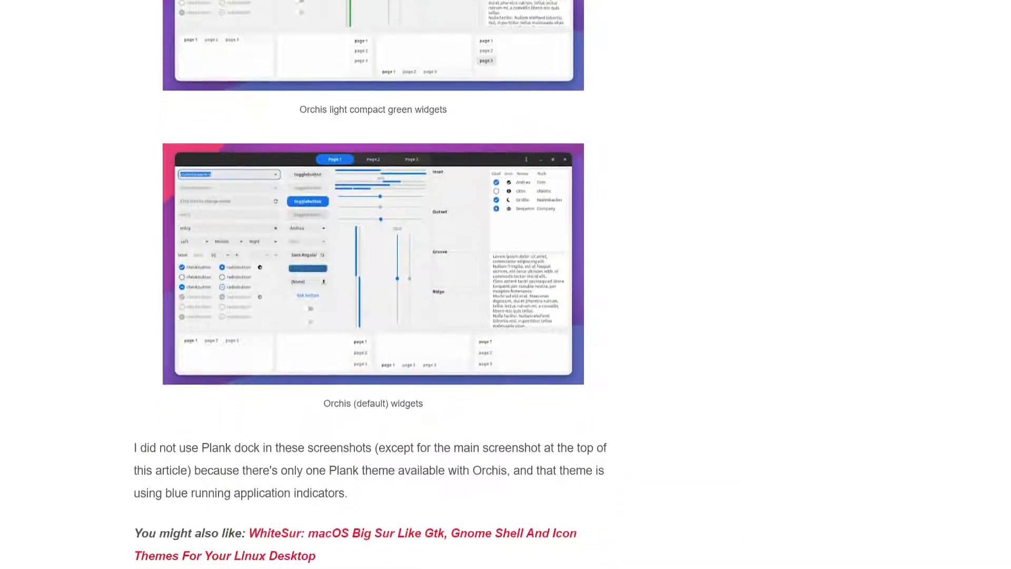
scroll(down, 3)
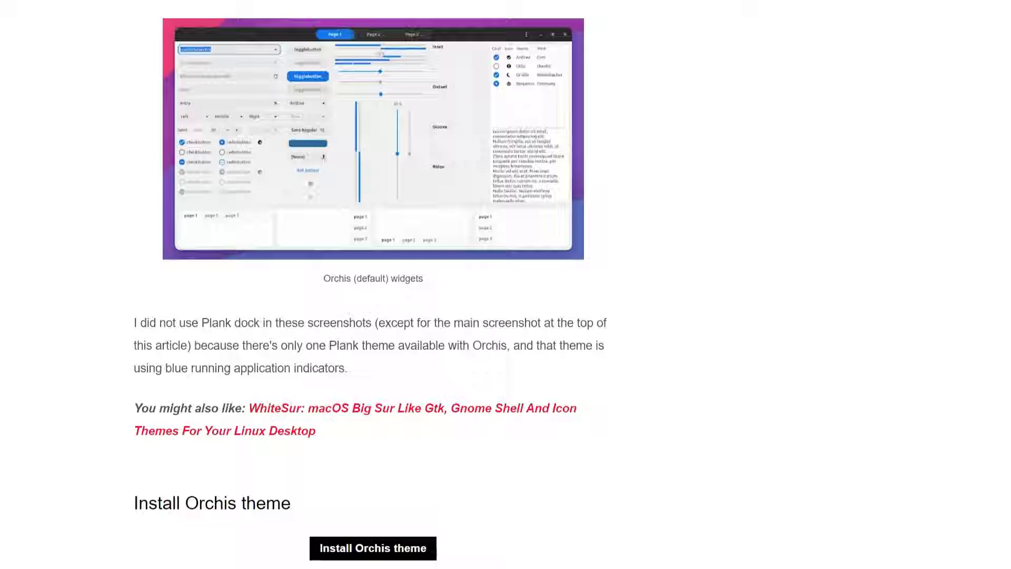
scroll(down, 3)
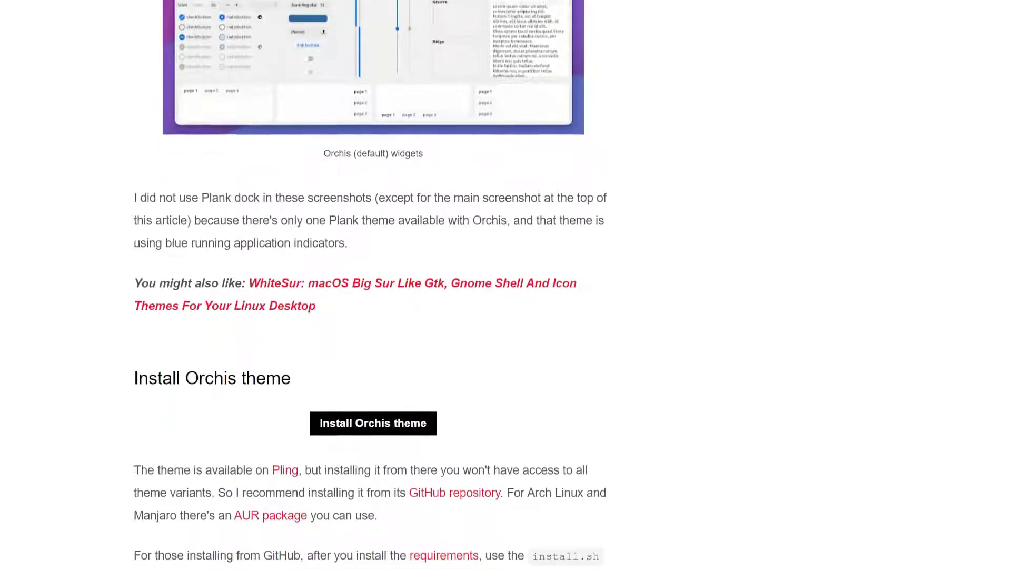
scroll(down, 3)
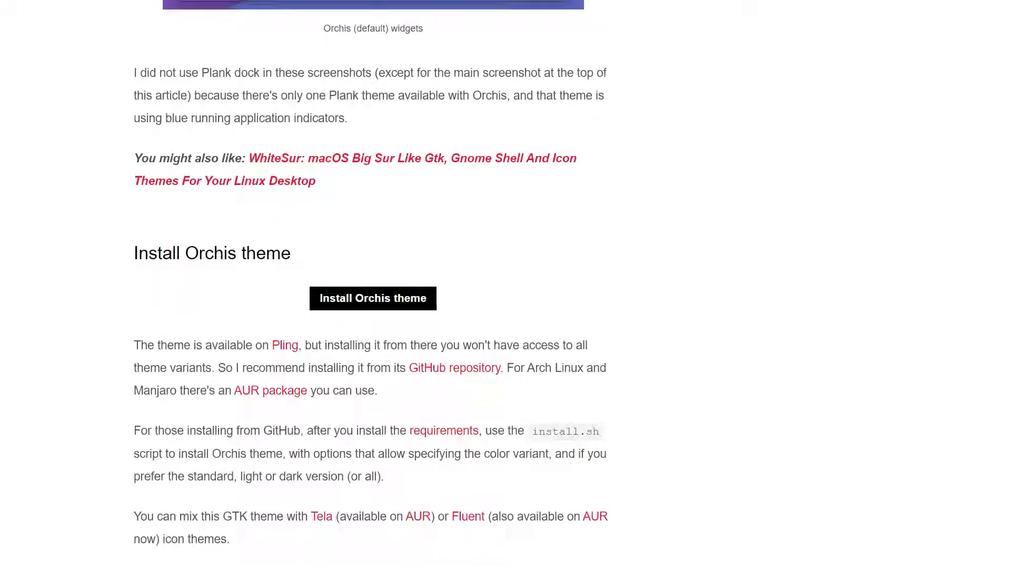
scroll(down, 3)
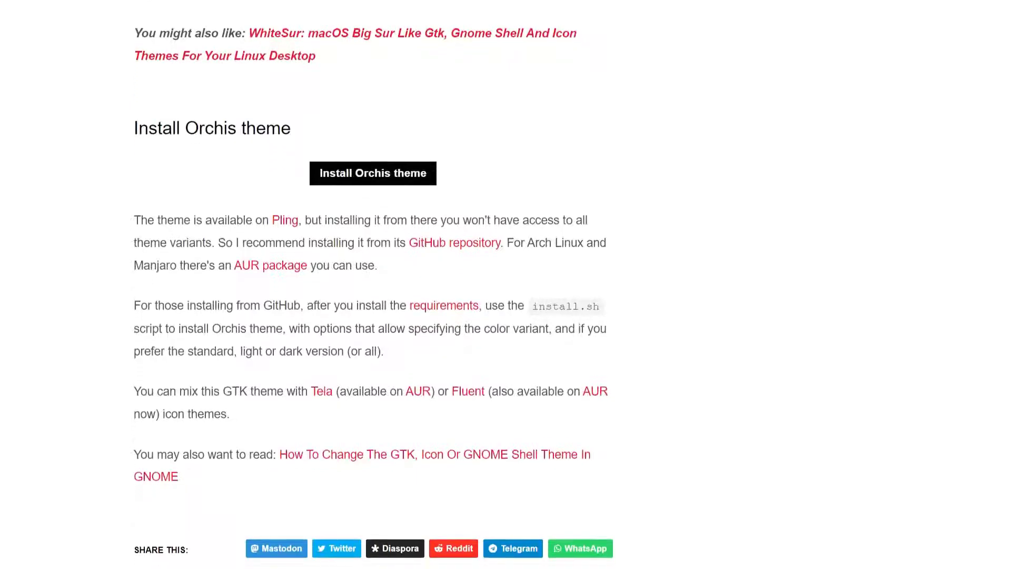
scroll(down, 3)
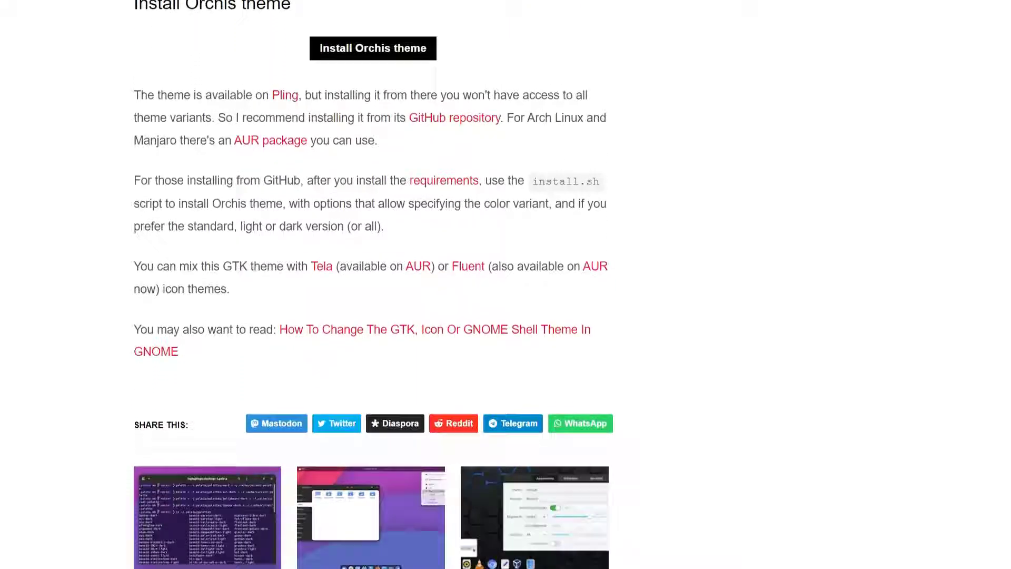
scroll(down, 3)
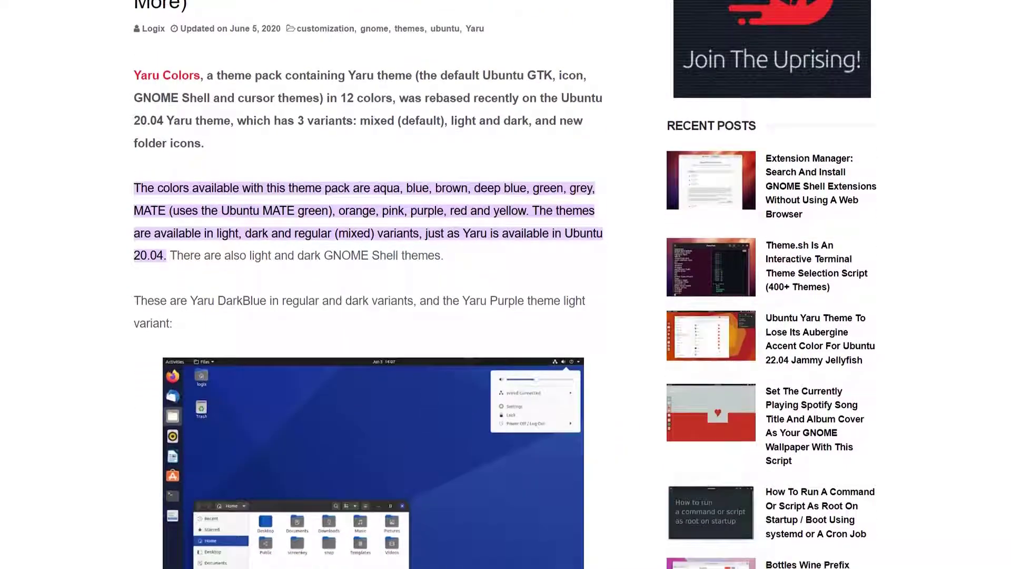
Scroll the Yaru Colors article past compatibility and script notes to the Nautilus colour screenshots
scroll(down, 3)
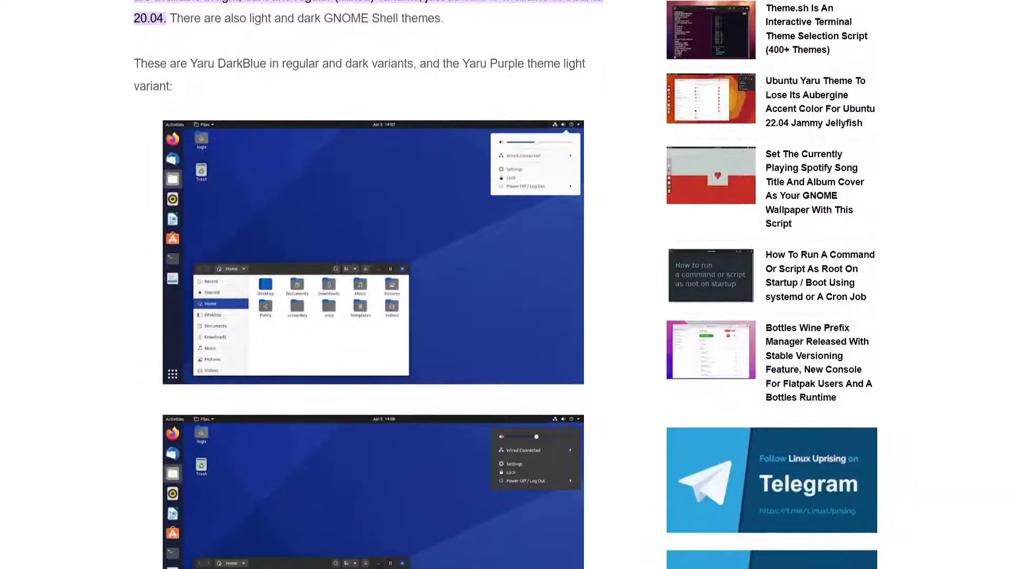
scroll(down, 3)
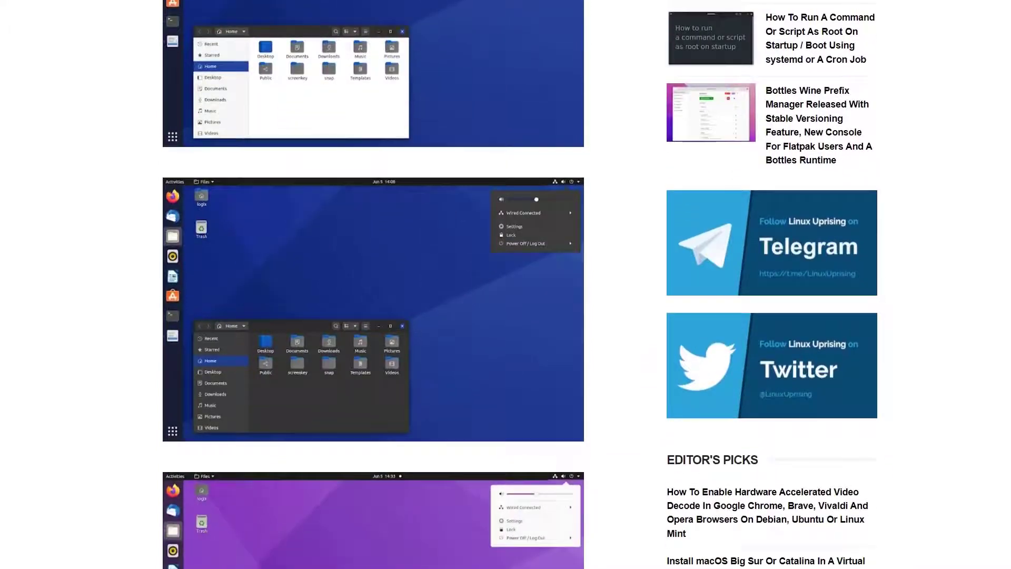
scroll(down, 3)
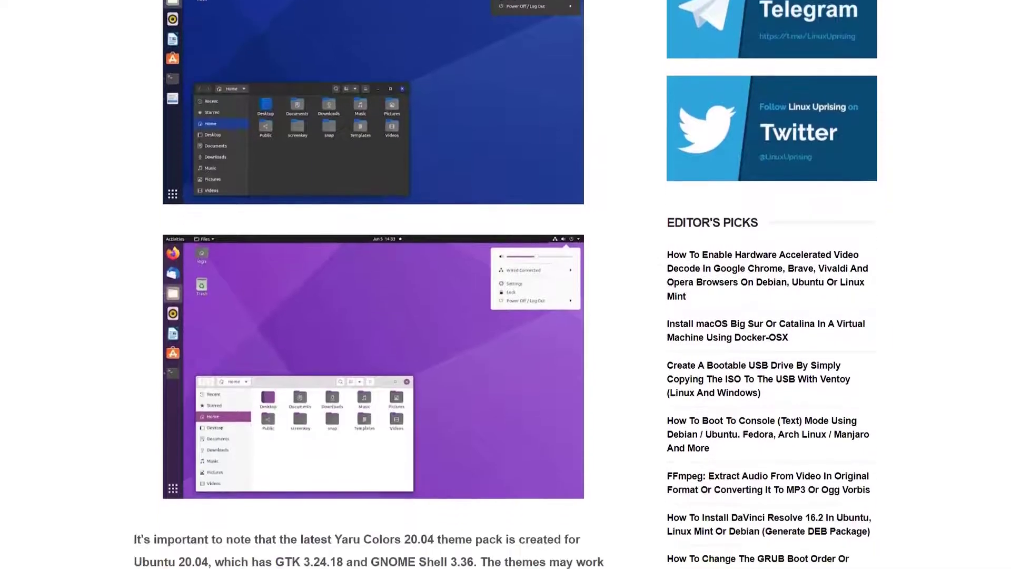
scroll(down, 3)
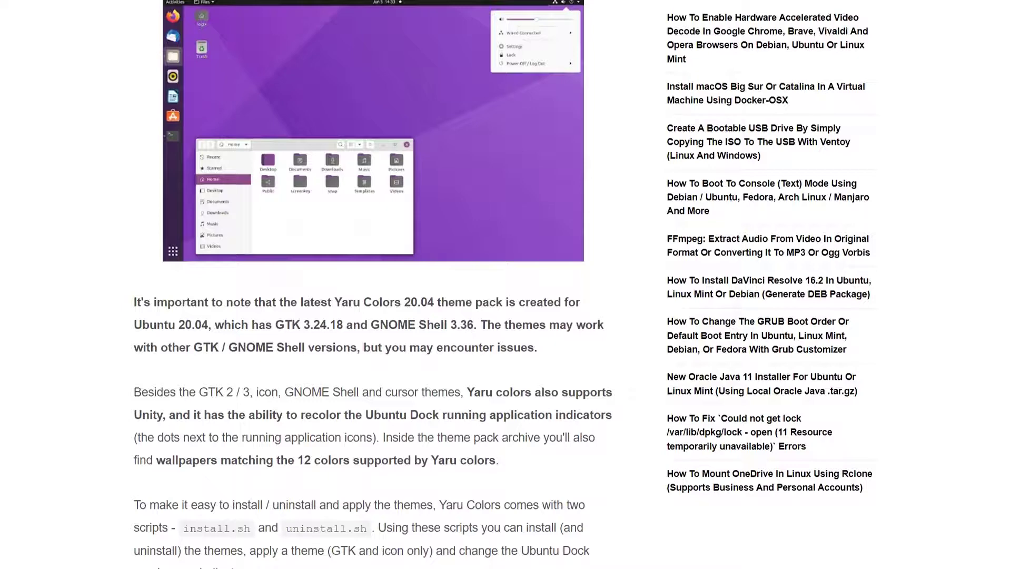
scroll(down, 3)
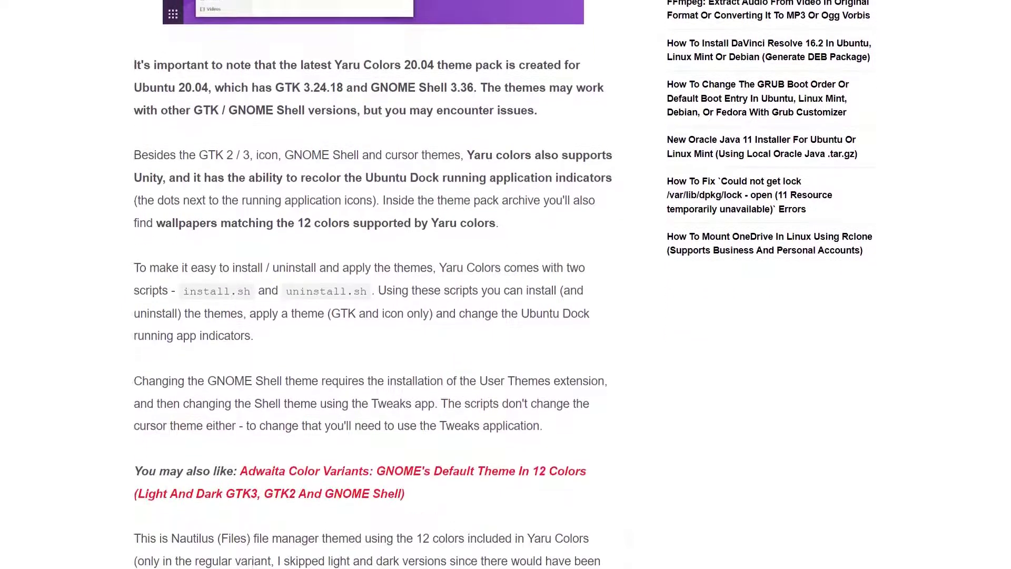
scroll(down, 3)
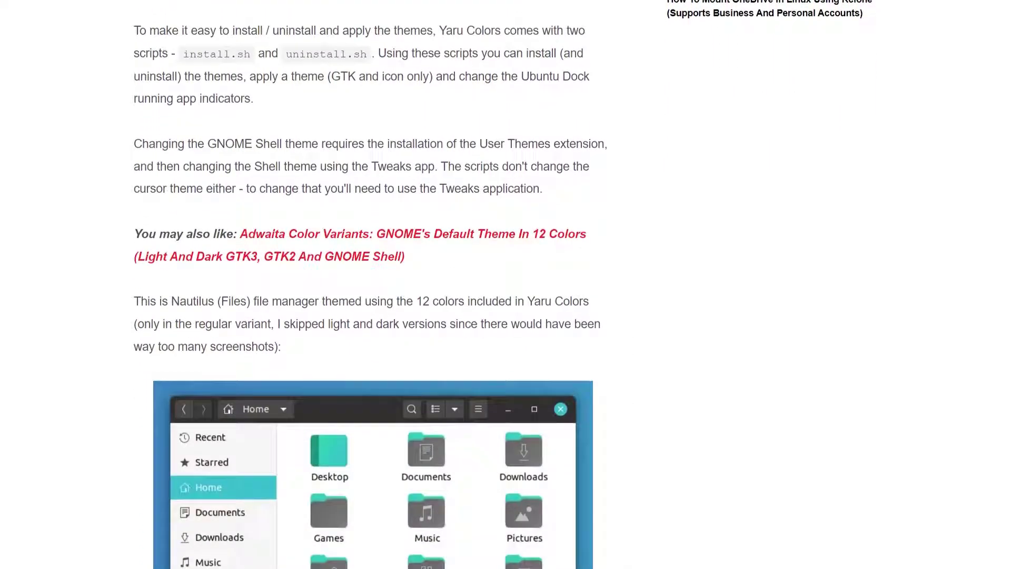
scroll(down, 3)
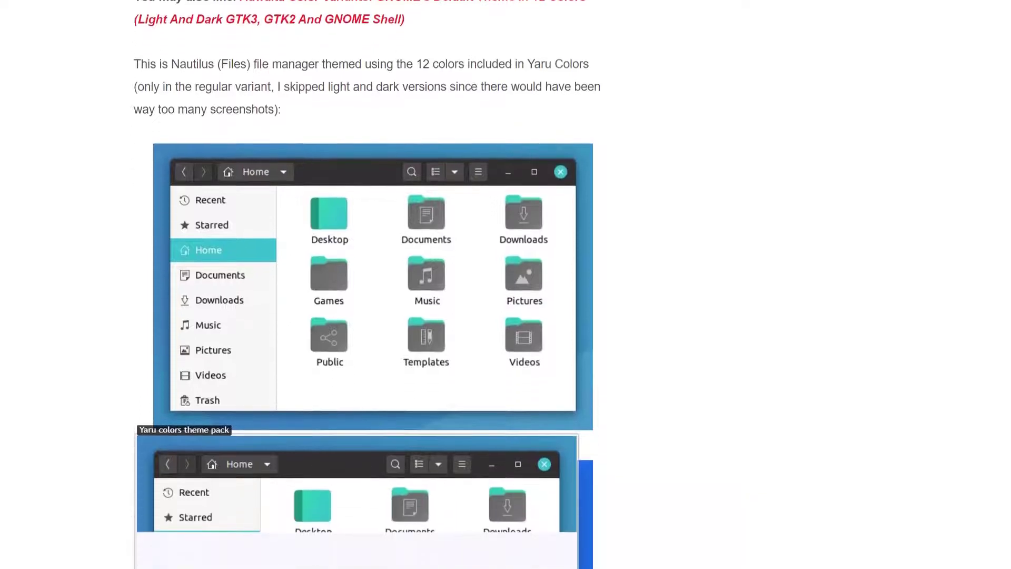
scroll(down, 3)
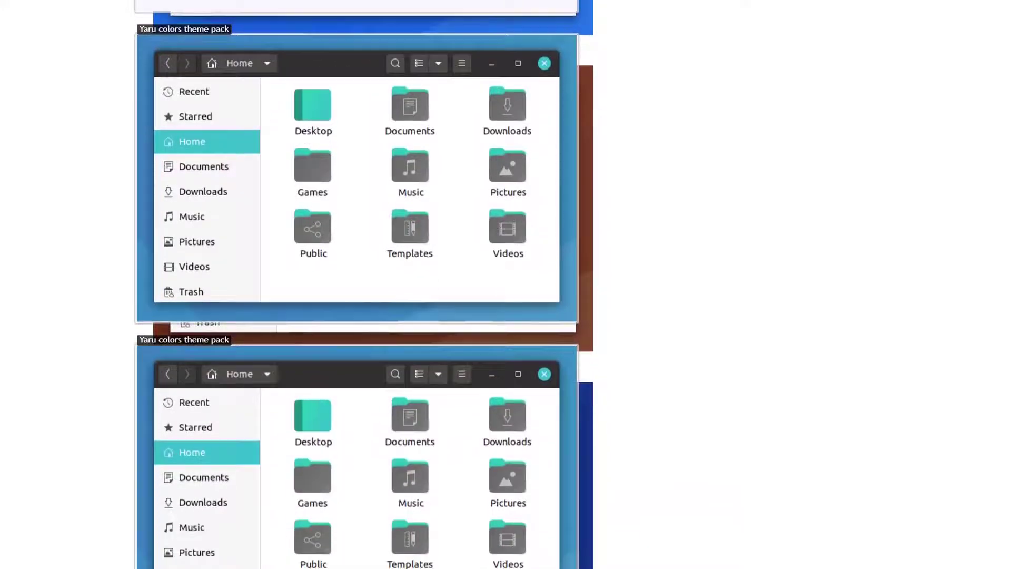
Scroll through the Yaru colour variants to the Download Yaru Colors button and install.sh instructions
scroll(down, 3)
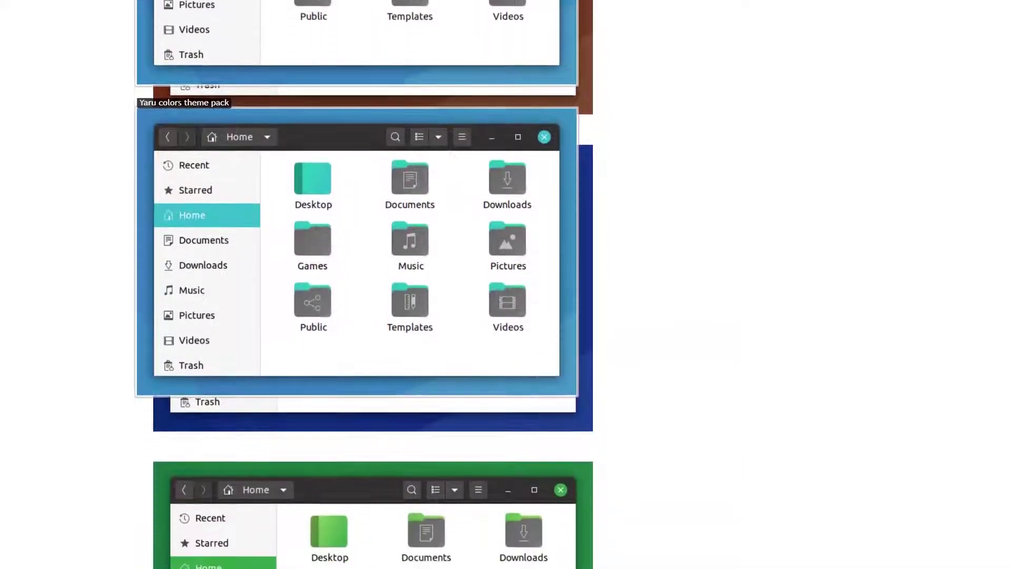
scroll(down, 3)
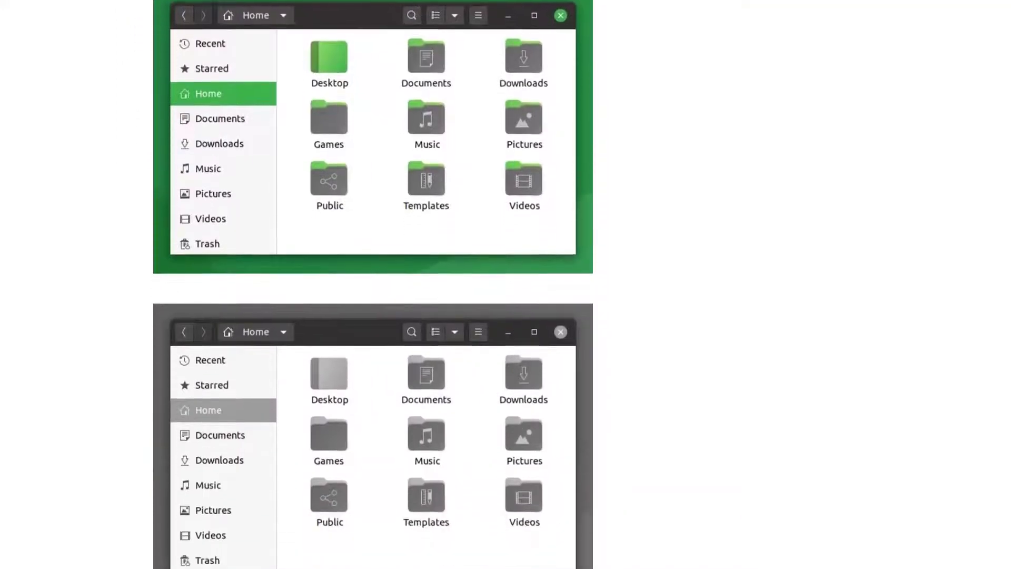
scroll(down, 3)
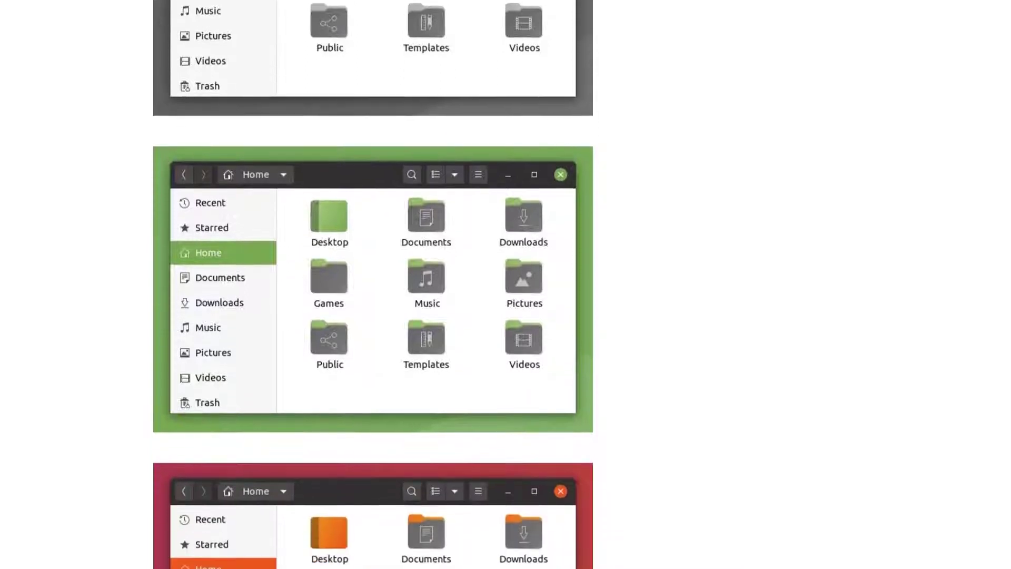
scroll(down, 3)
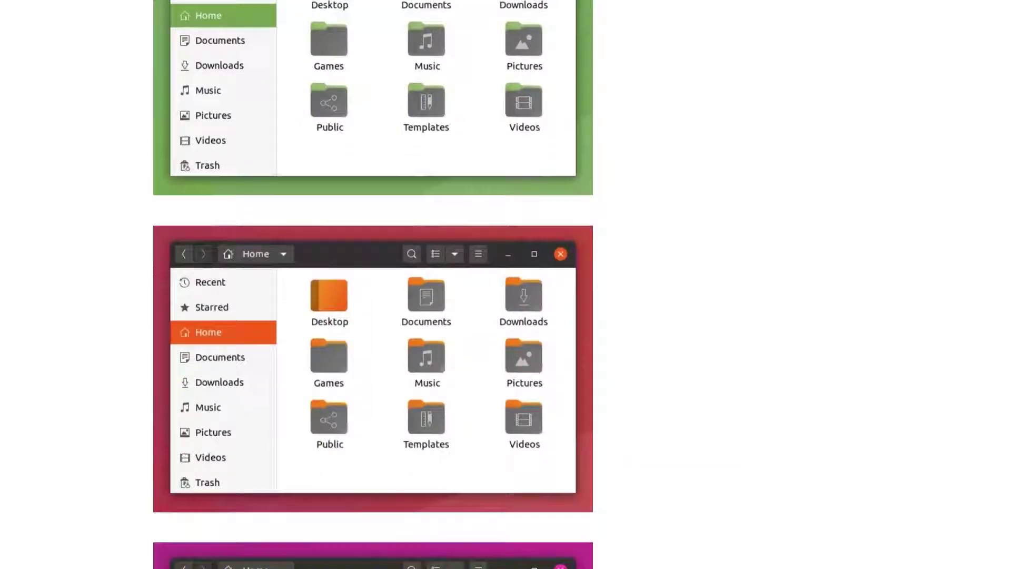
scroll(down, 3)
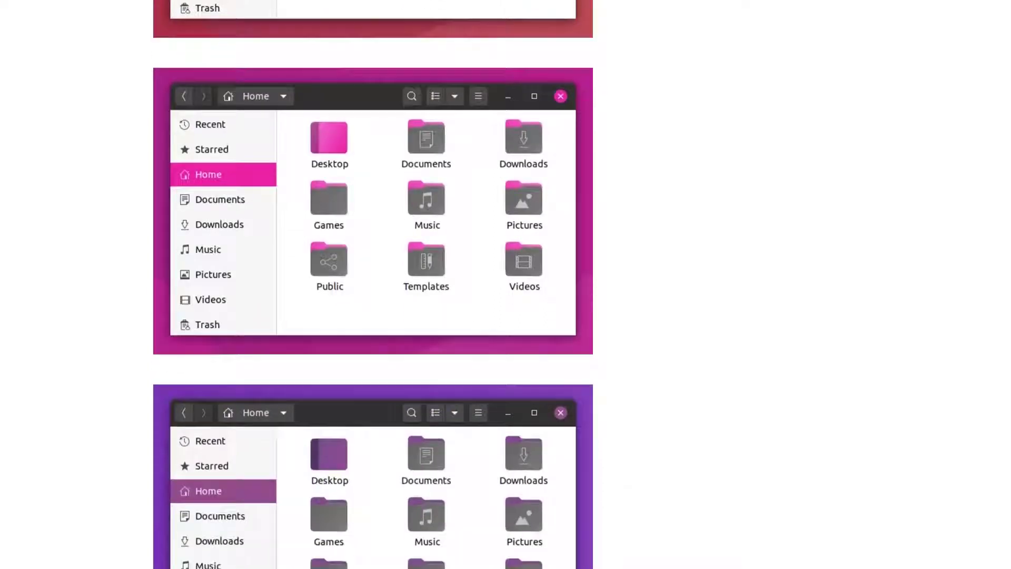
scroll(down, 3)
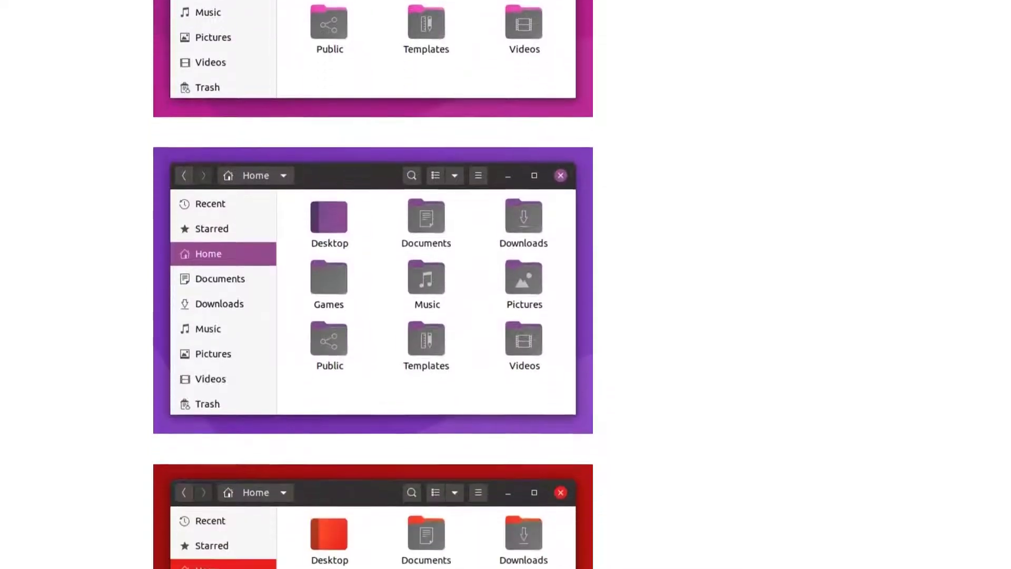
scroll(down, 3)
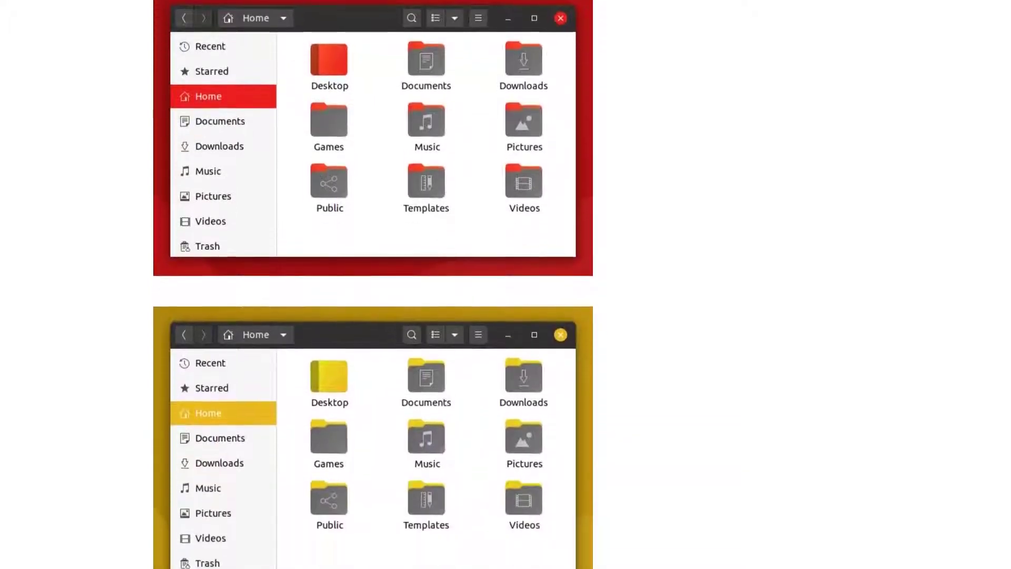
scroll(down, 3)
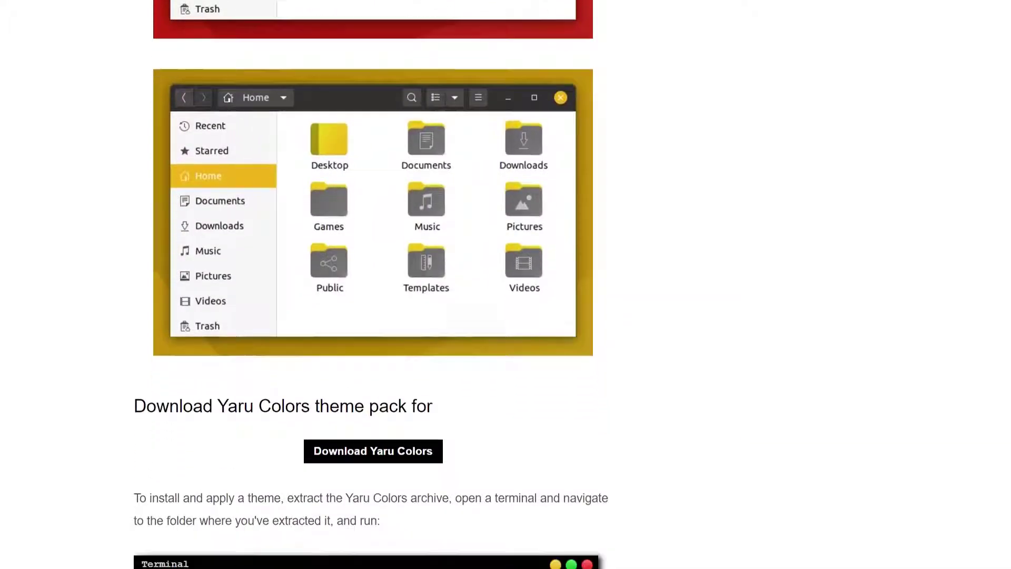
scroll(down, 3)
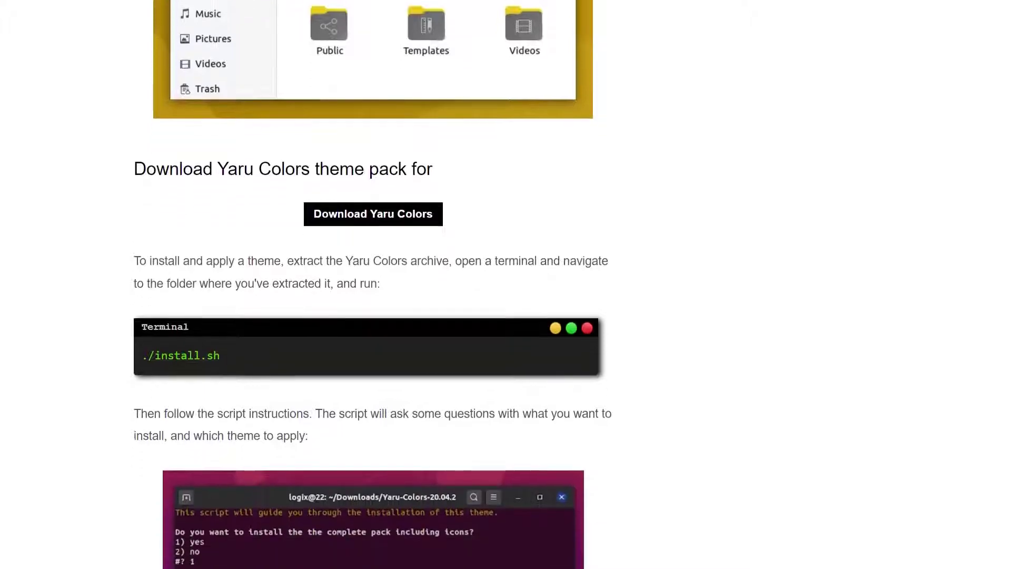
scroll(down, 3)
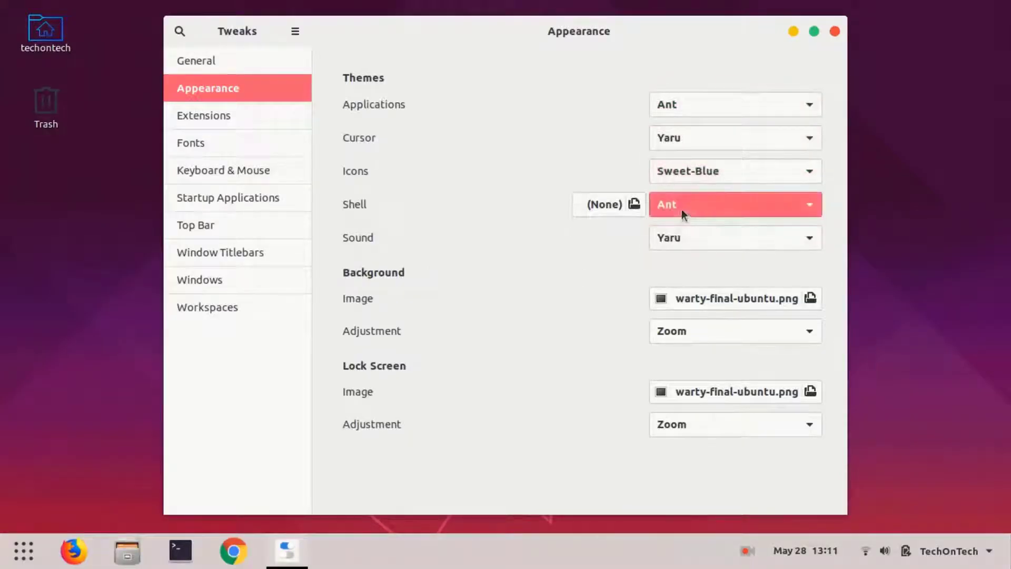
Apply Ant as the shell theme and open the Home folder in Files to preview it
click(734, 204)
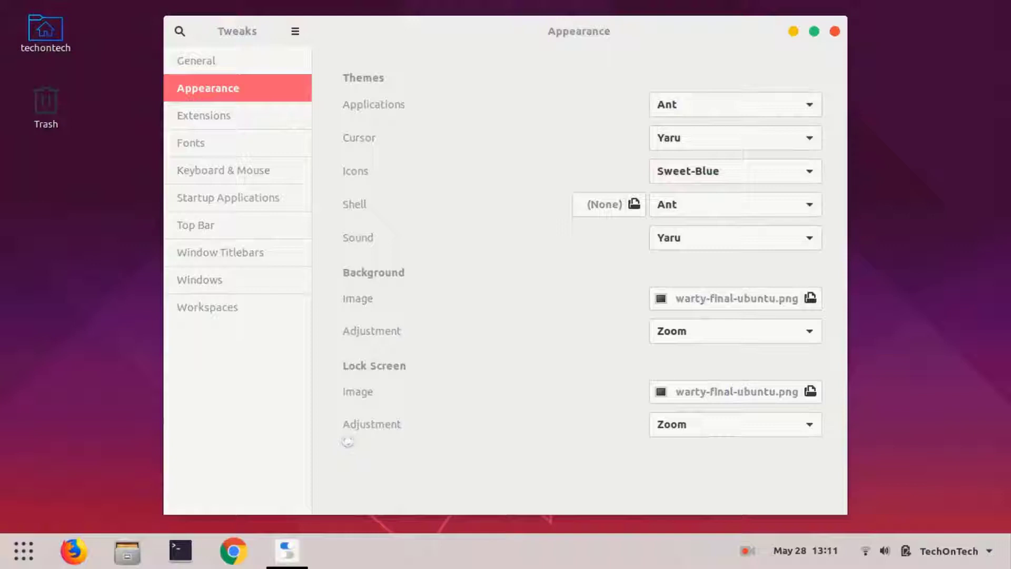
click(127, 550)
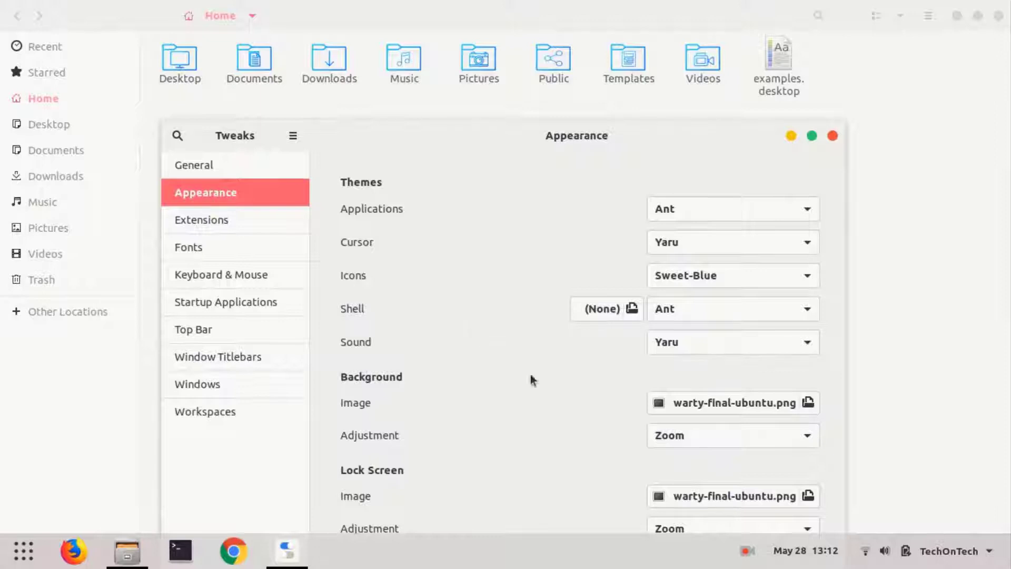
Switch the icon theme to Sweet-Red, then reopen the Icons list for Sweet-Yellow
click(731, 275)
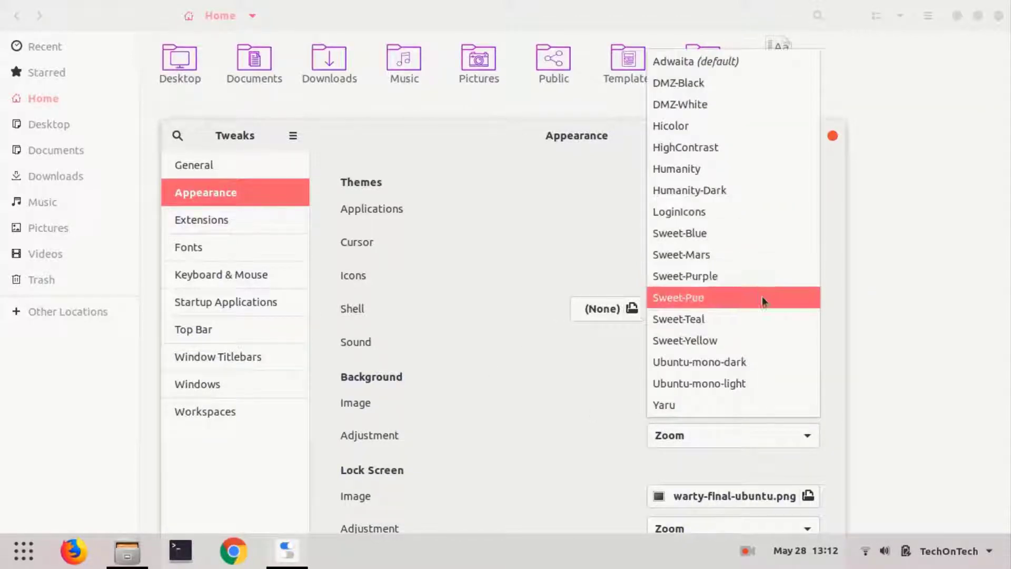
click(677, 297)
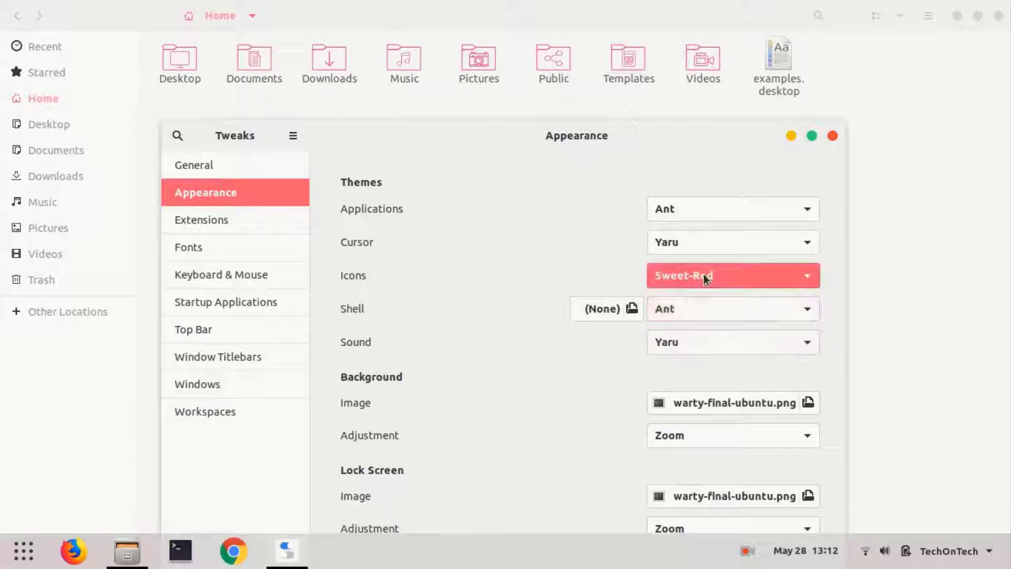
click(732, 275)
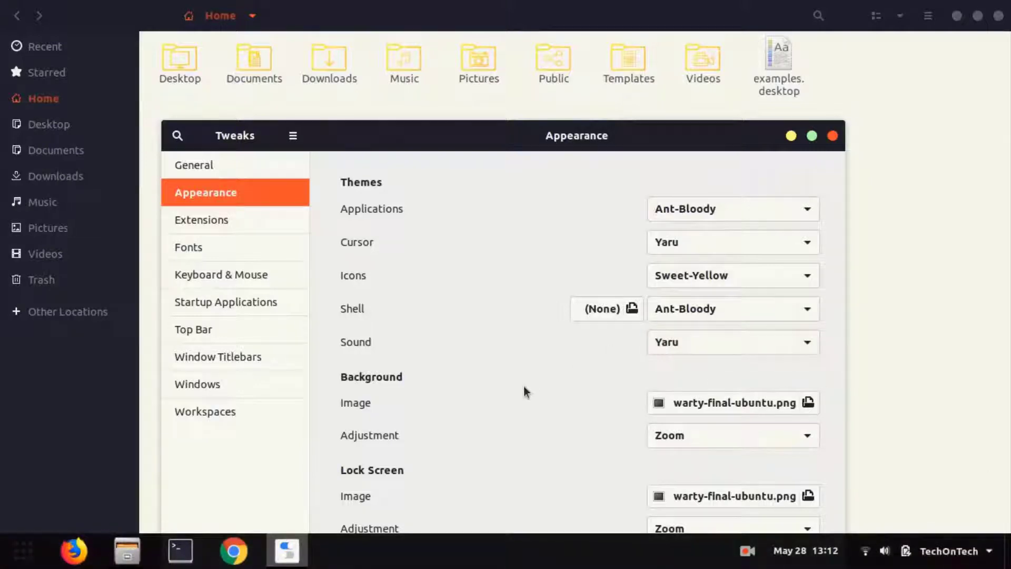
Set applications to Ant-Dracula, then Ant-Nebula, and the shell theme to Ant-Nebula
click(732, 208)
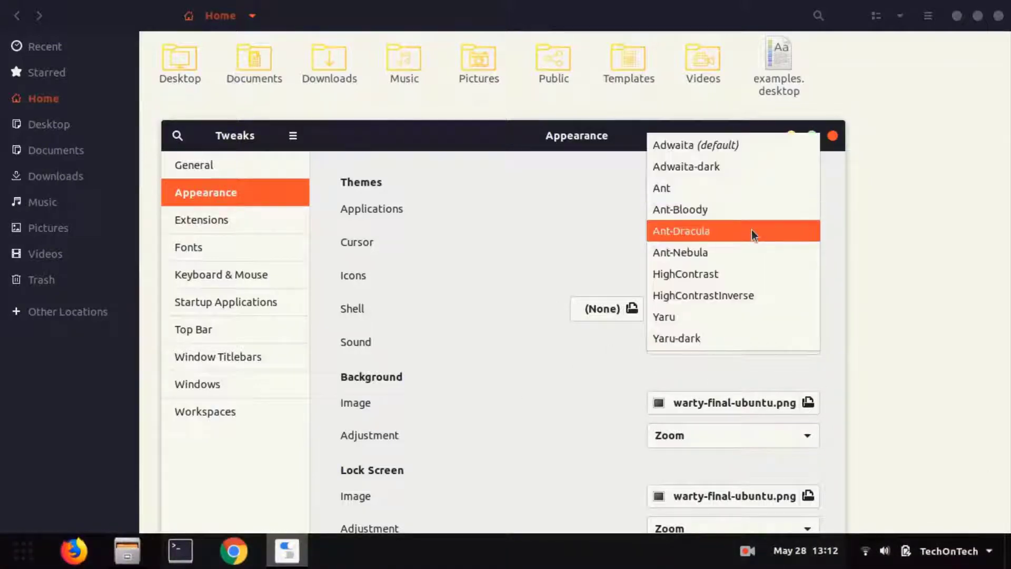
click(681, 231)
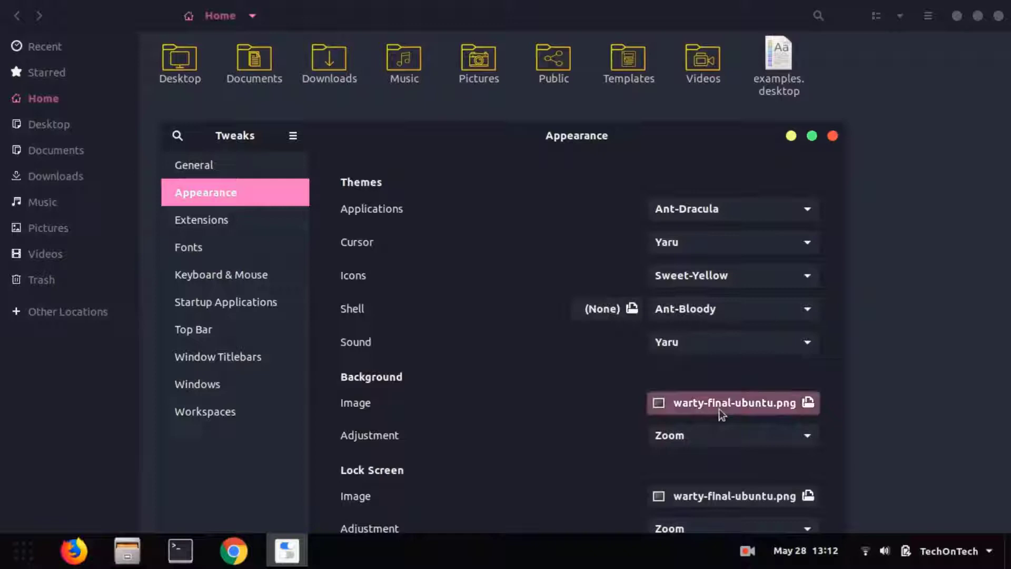
click(732, 308)
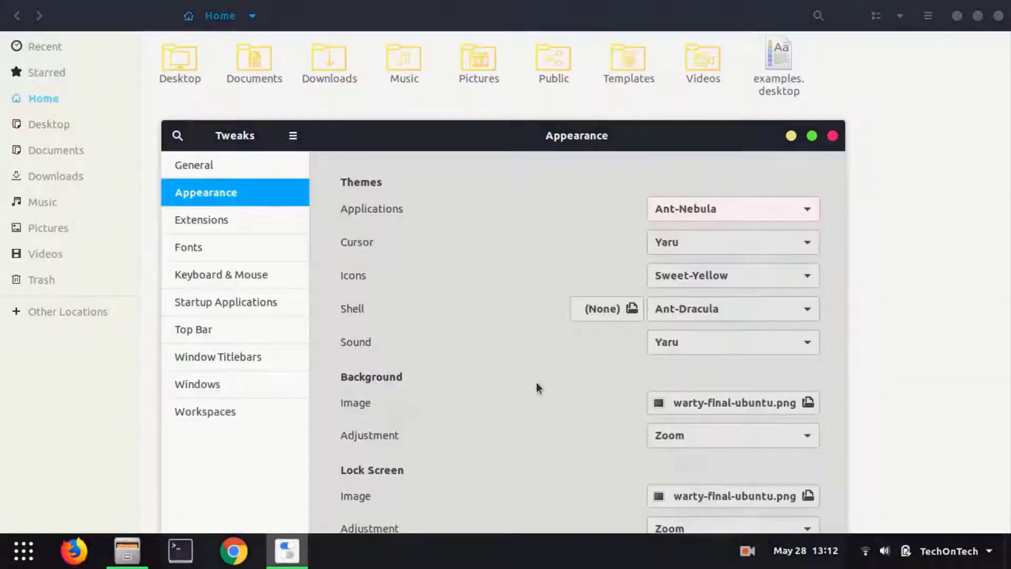
click(731, 209)
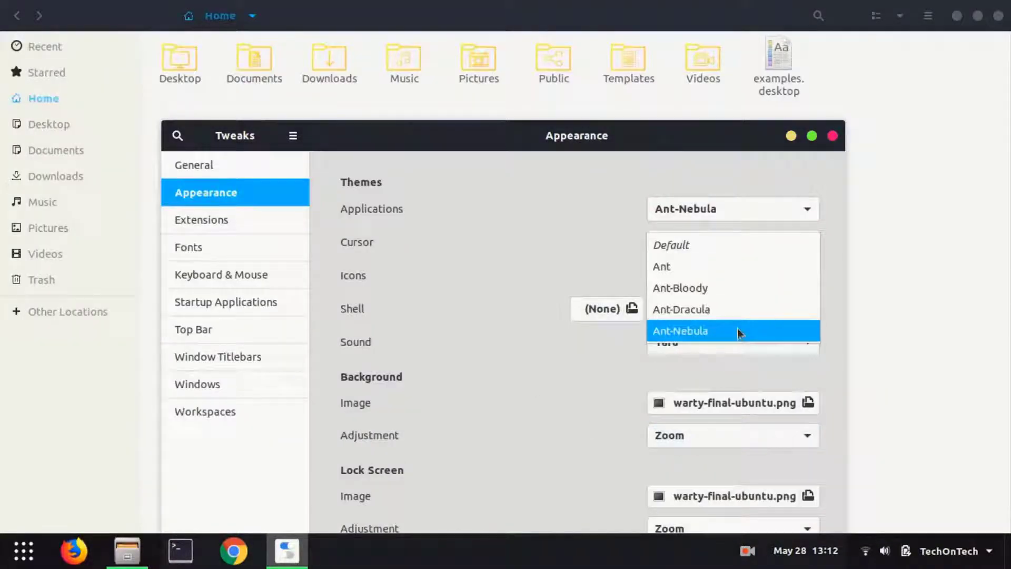
click(679, 330)
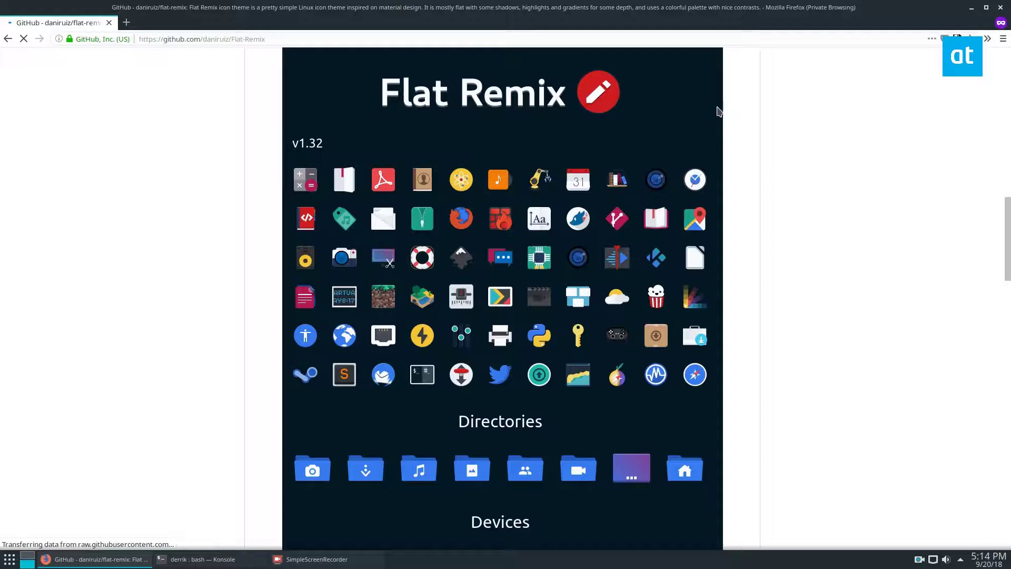
Scroll the Flat Remix README past the icon previews to the Installation section with terminal commands
scroll(down, 3)
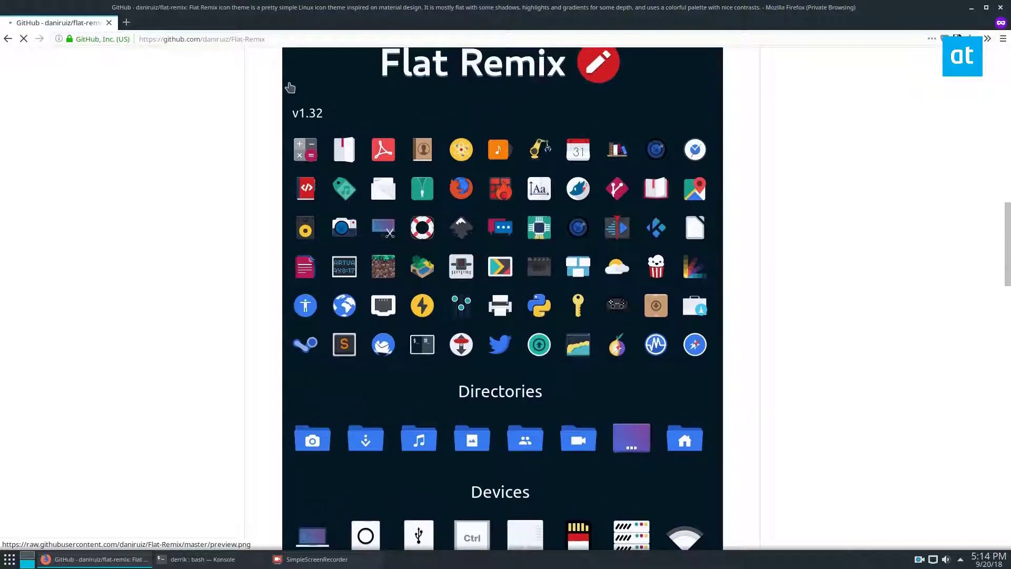
mouse_move(823, 222)
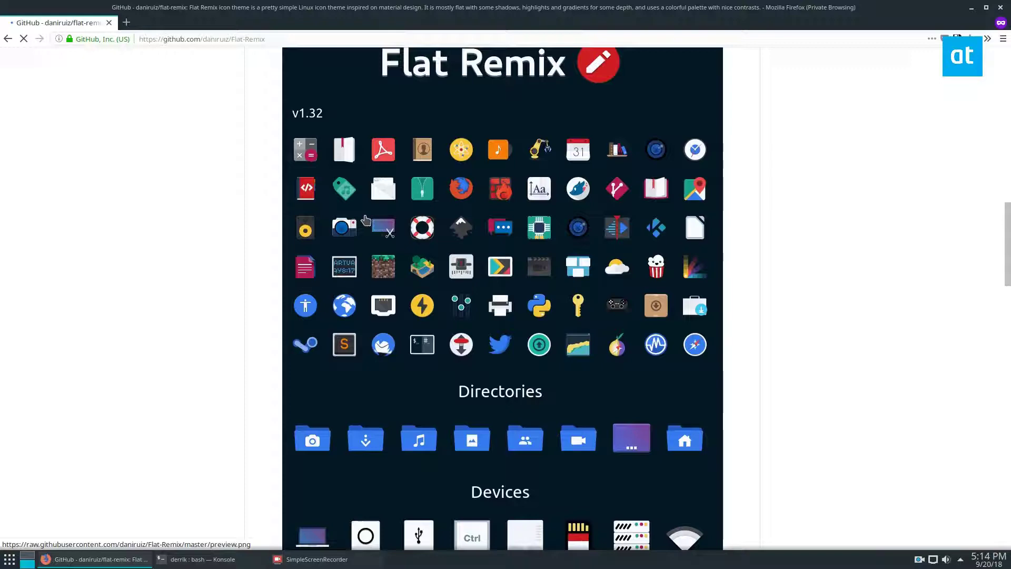
scroll(down, 3)
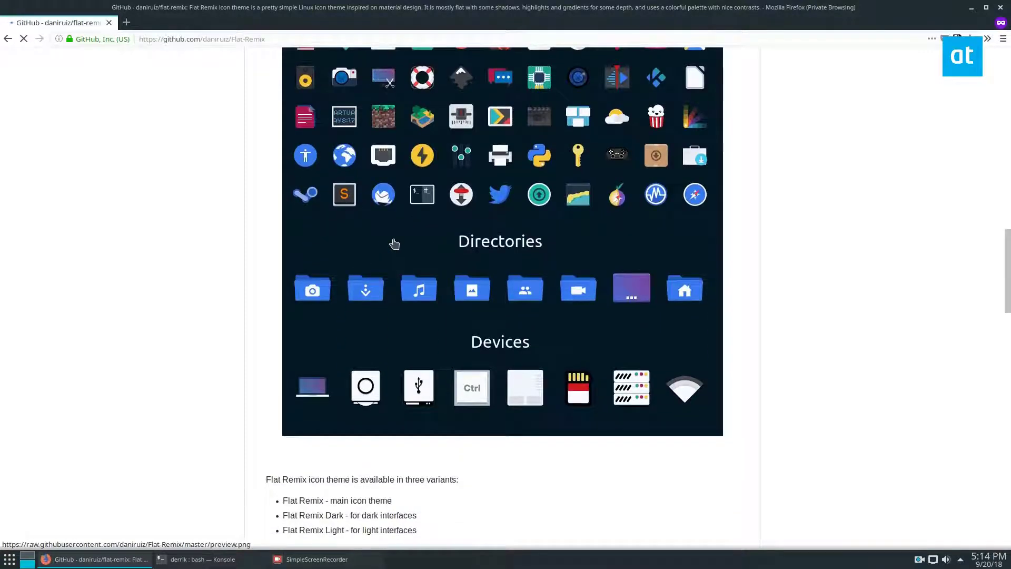
scroll(down, 3)
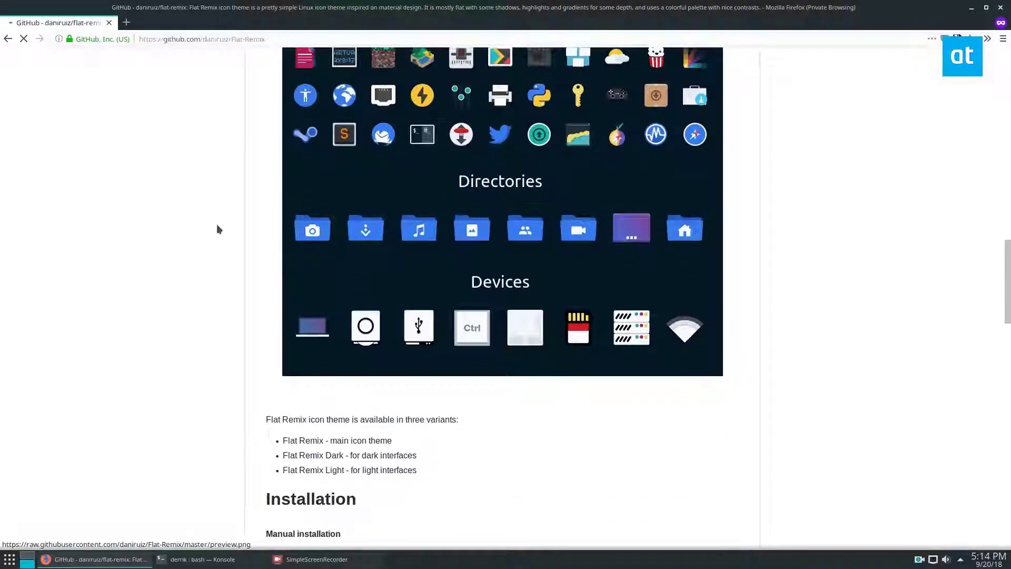
scroll(down, 3)
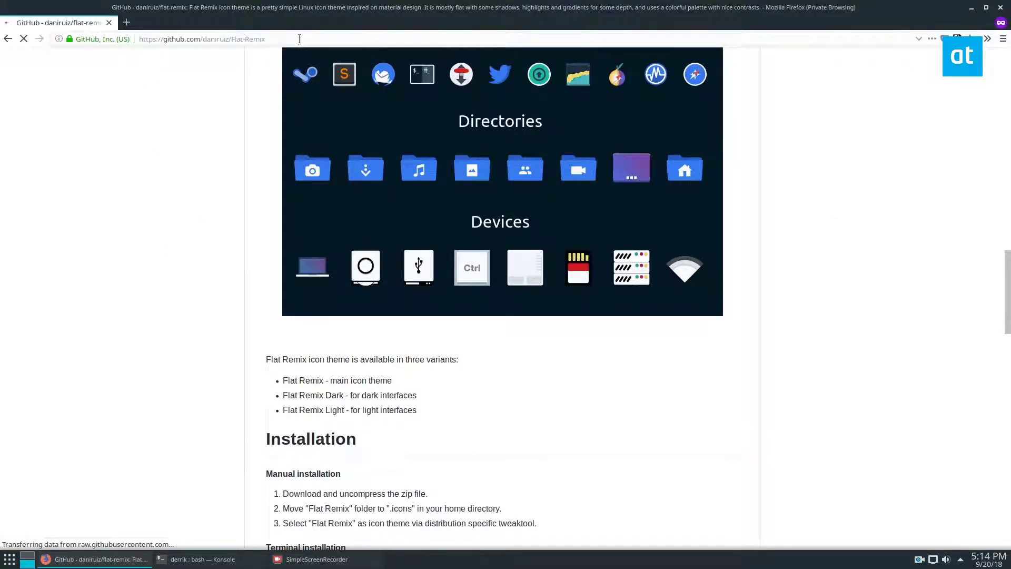
click(202, 39)
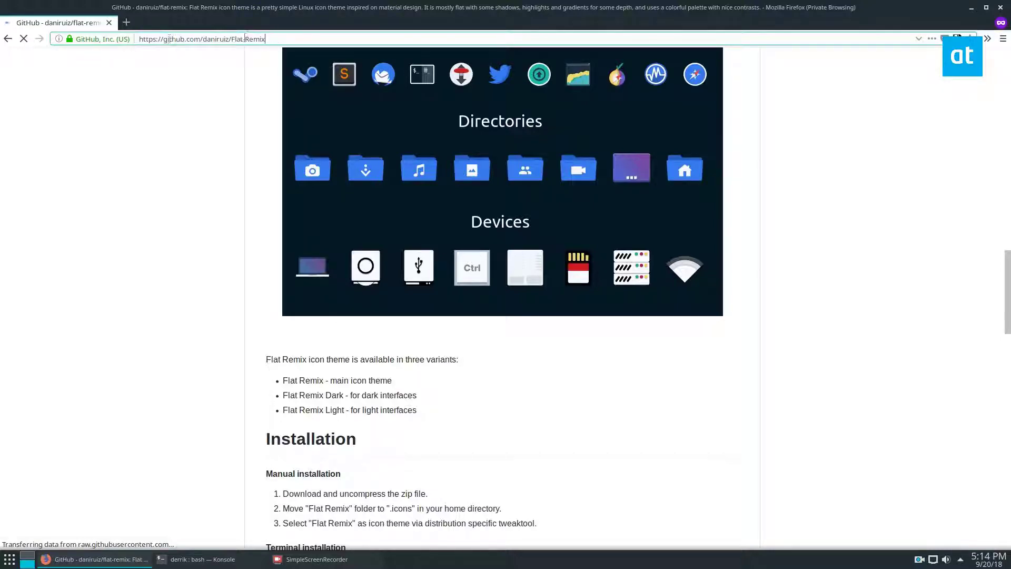
scroll(down, 3)
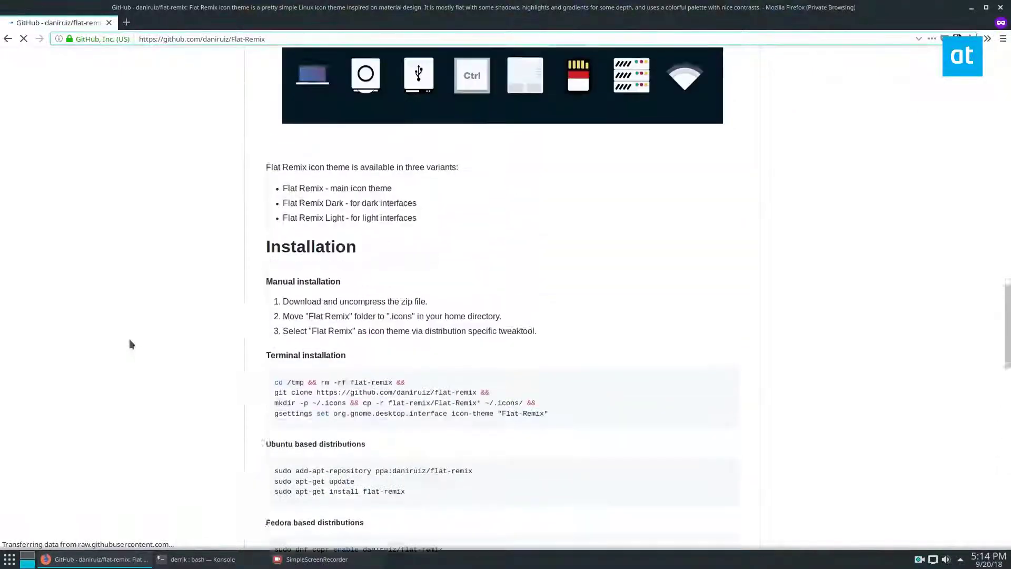
scroll(down, 3)
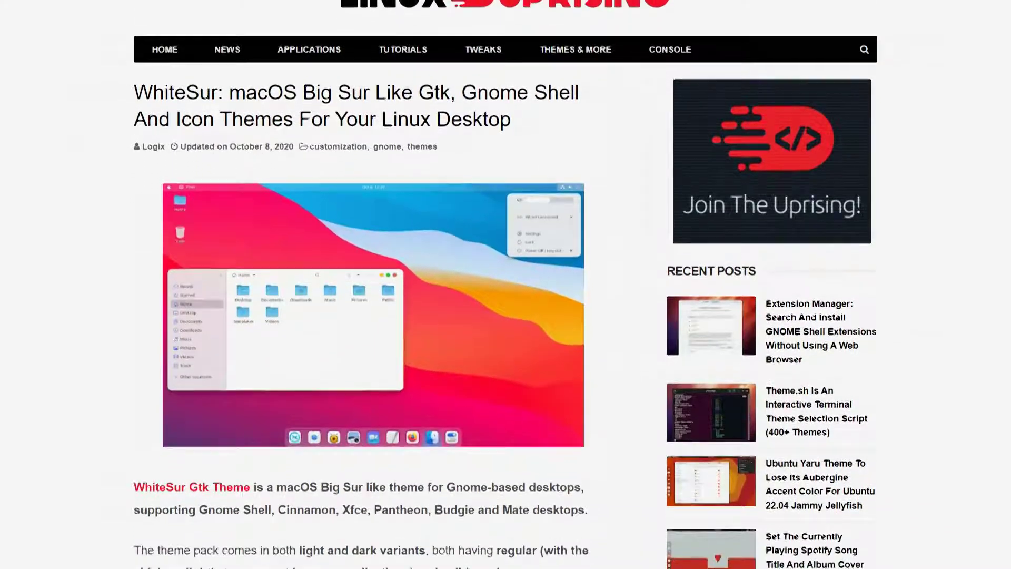
Scroll the WhiteSur article through widget screenshots and caveats to the Download WhiteSur Gtk and Icon themes section
scroll(down, 3)
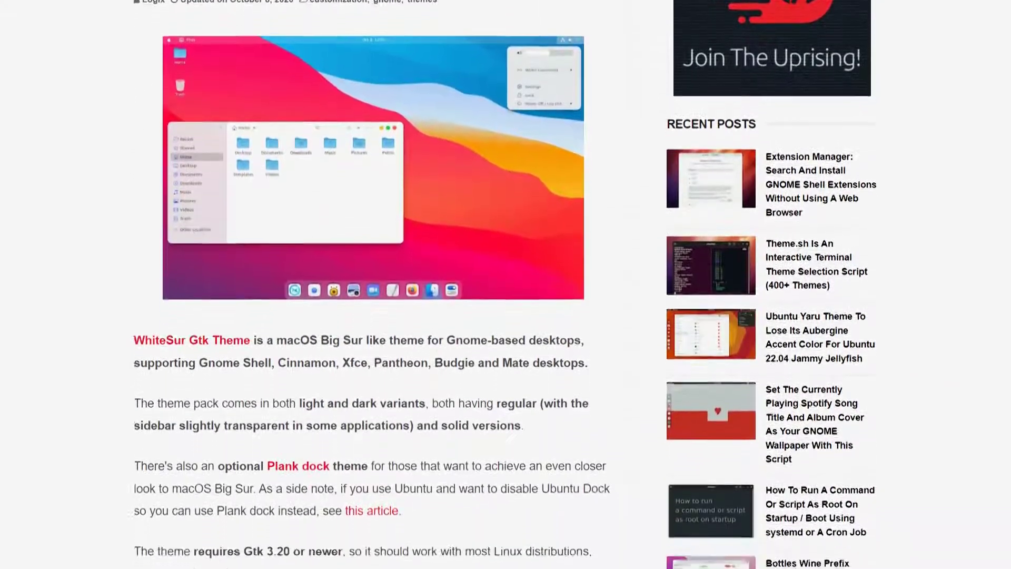
scroll(down, 3)
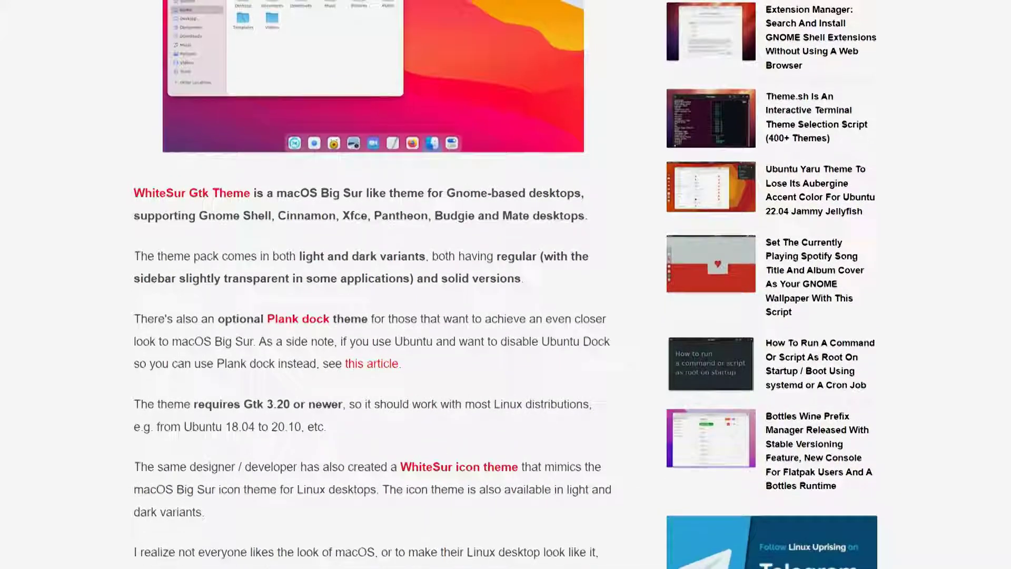
scroll(down, 3)
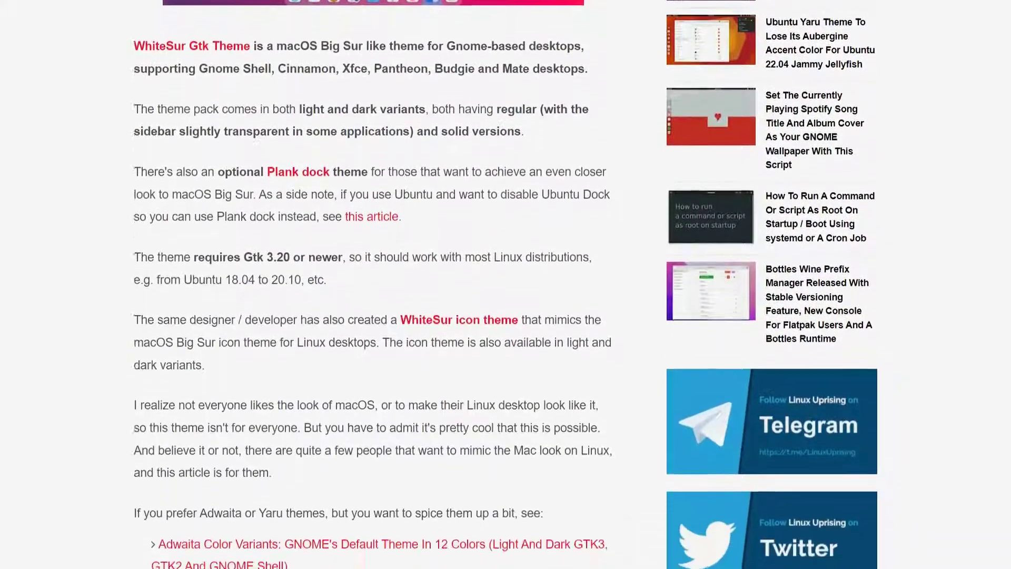
scroll(down, 3)
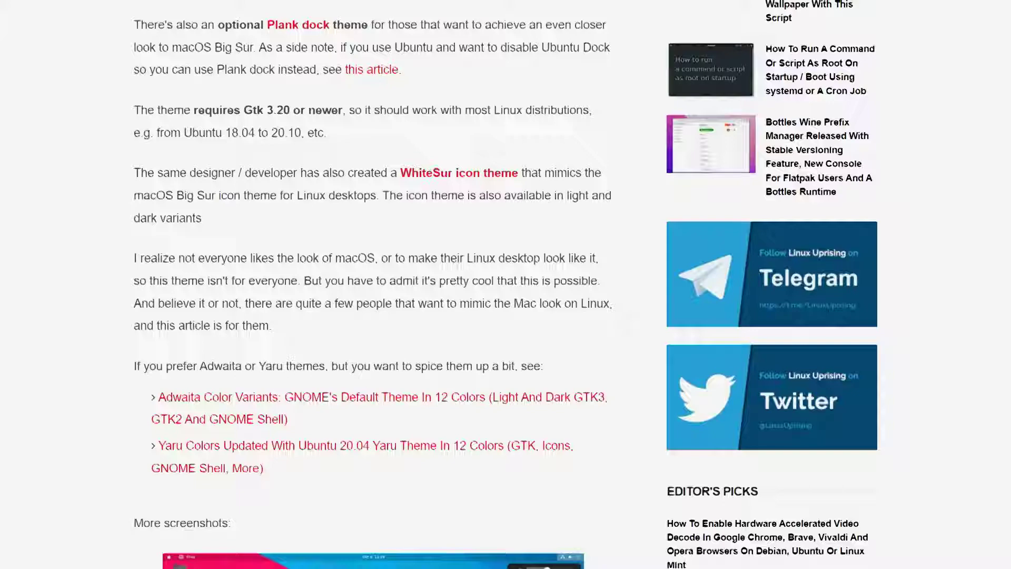
scroll(down, 3)
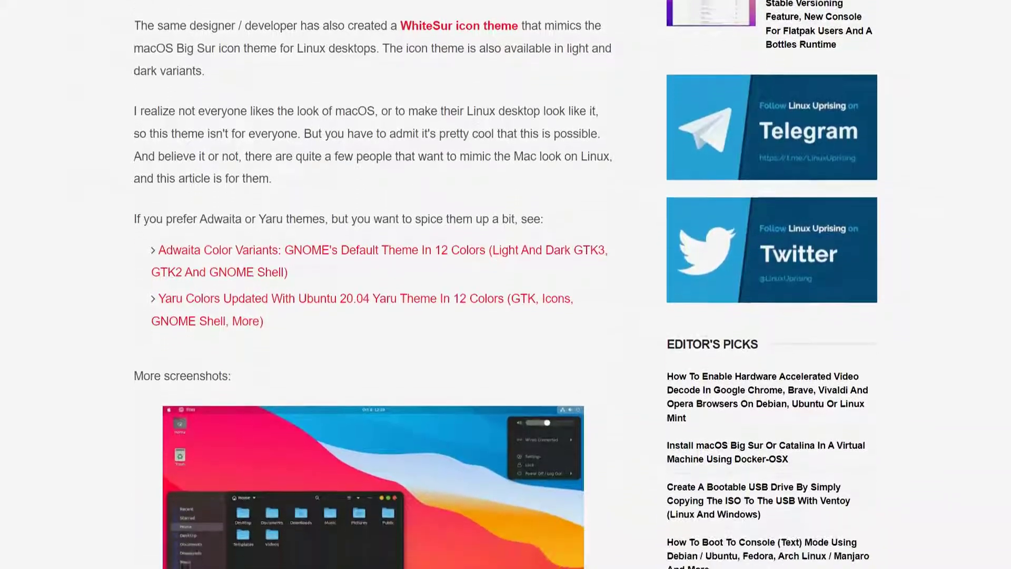
scroll(down, 3)
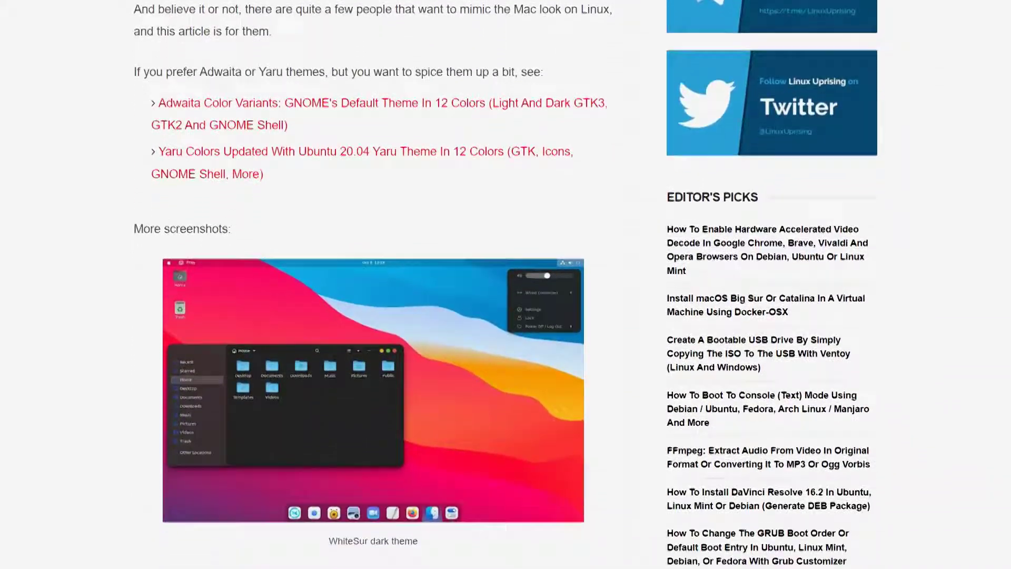
scroll(down, 3)
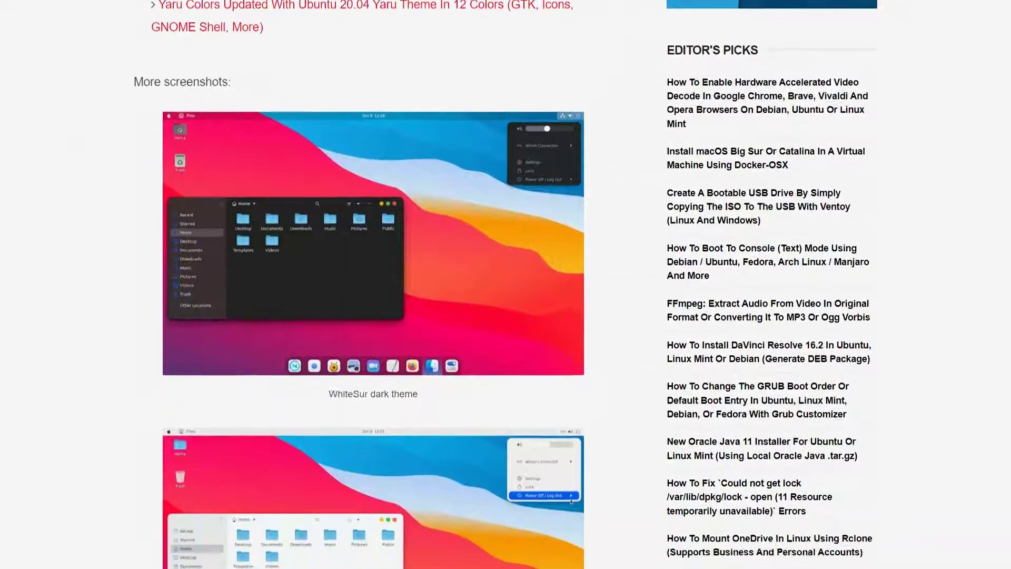
scroll(down, 3)
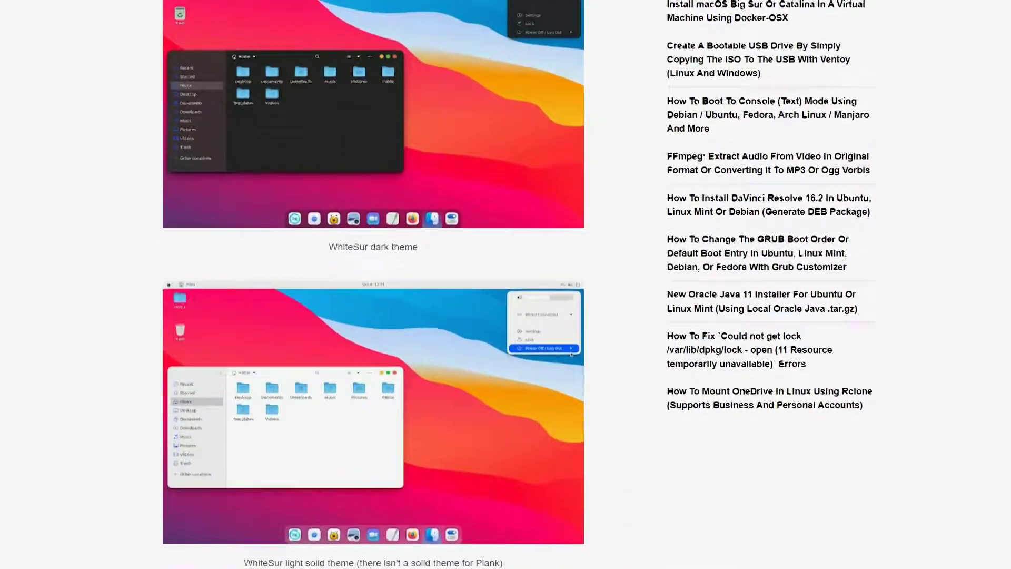
scroll(down, 3)
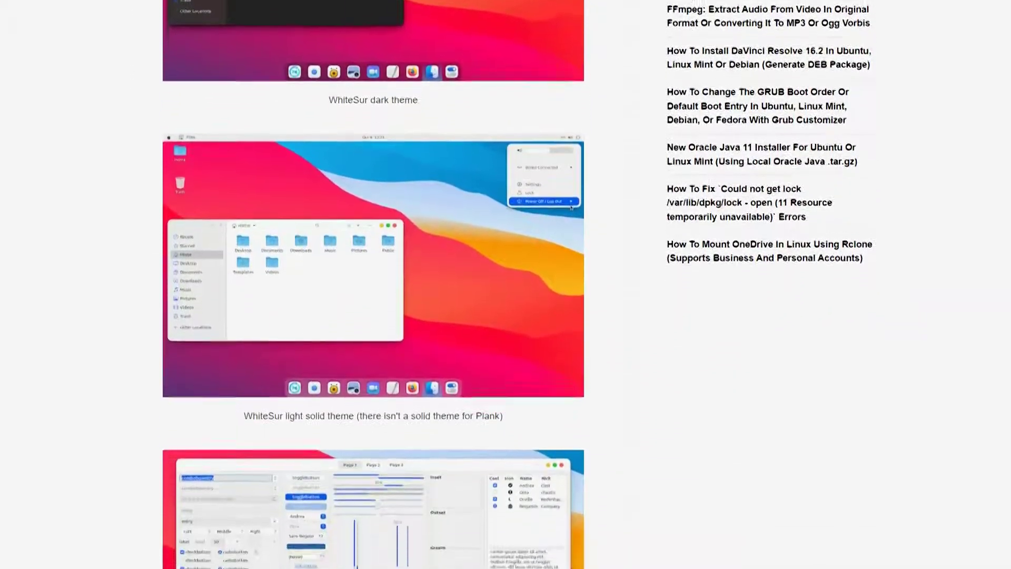
scroll(down, 3)
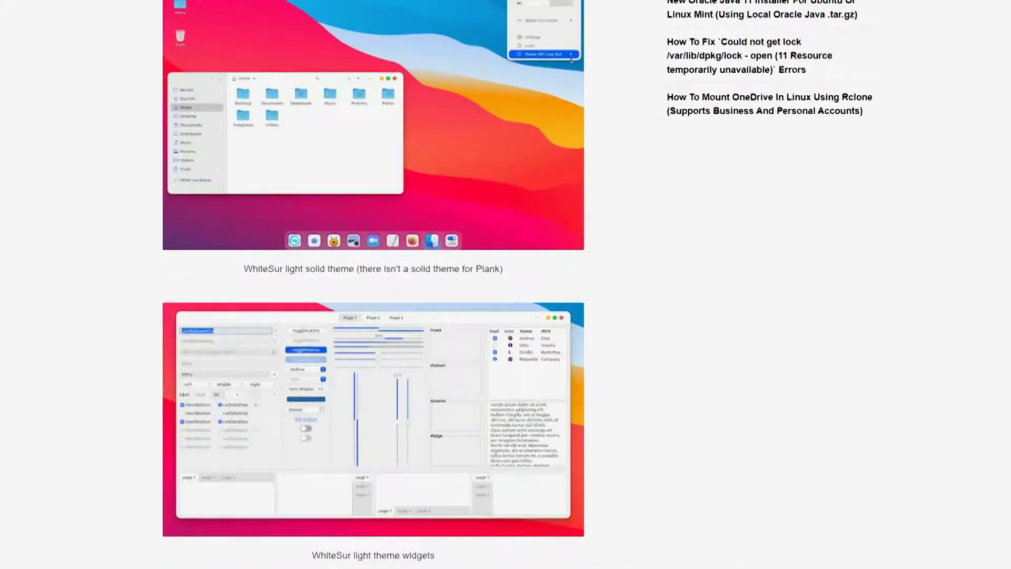
scroll(down, 3)
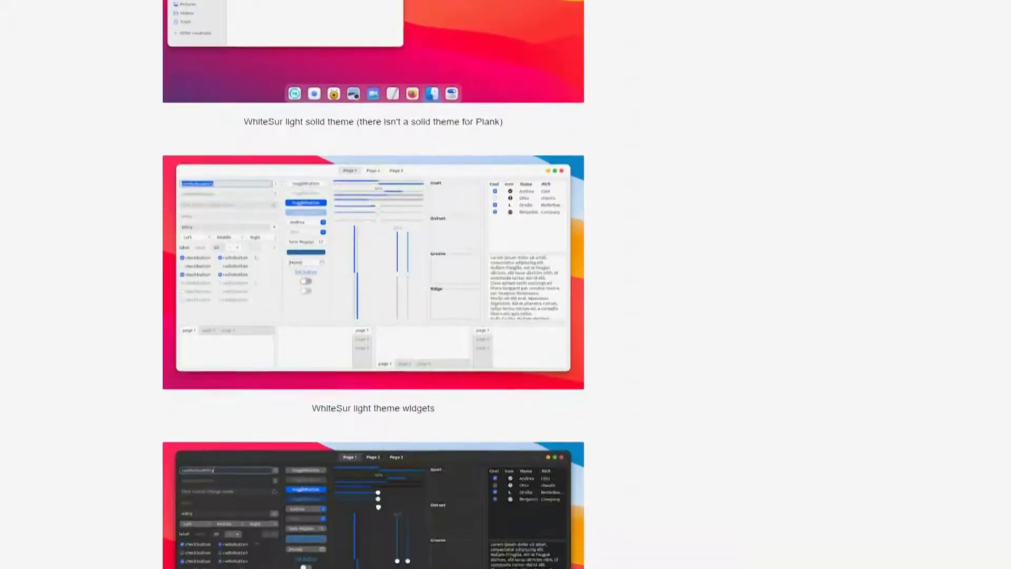
scroll(down, 3)
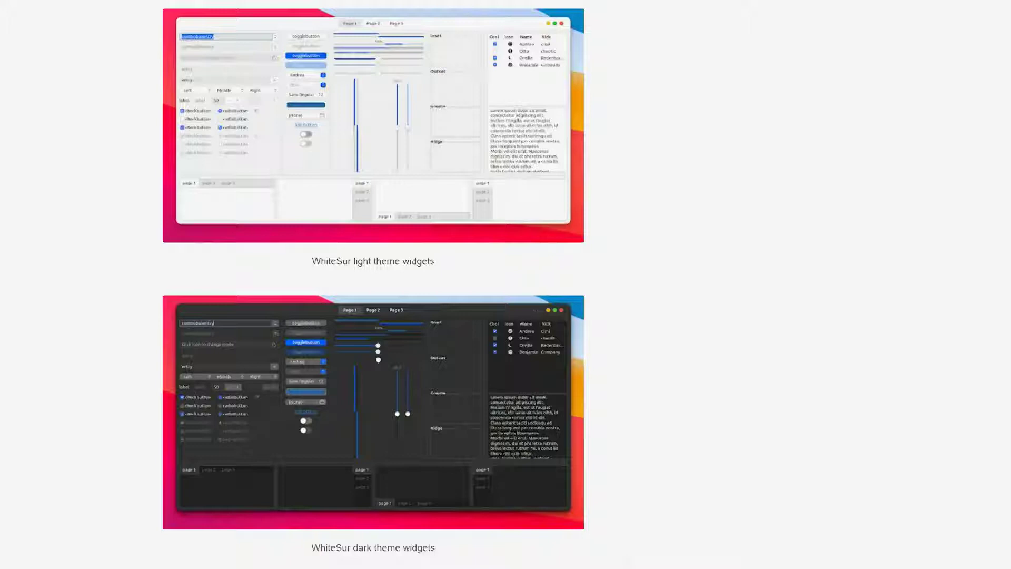
scroll(down, 3)
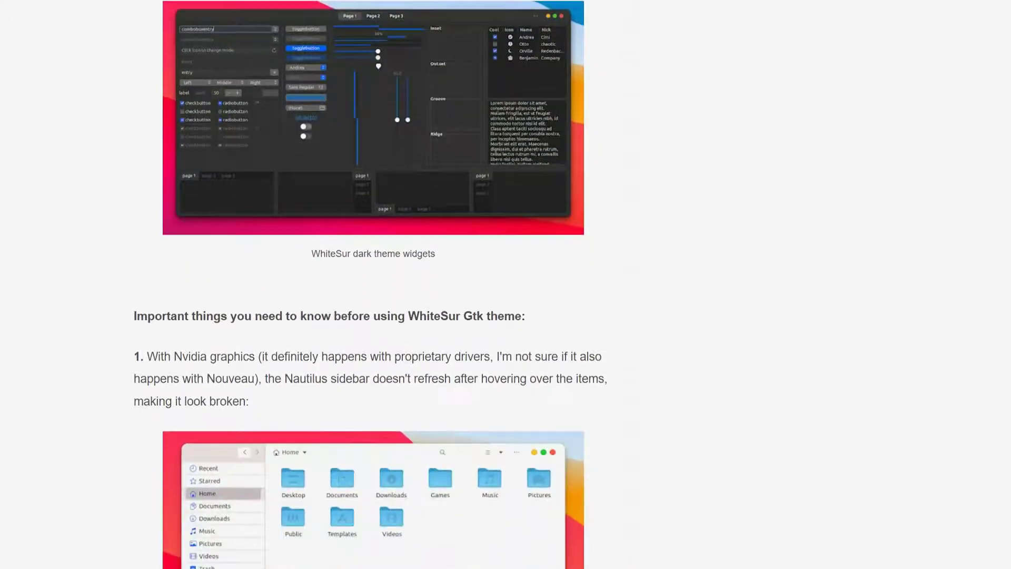
scroll(down, 3)
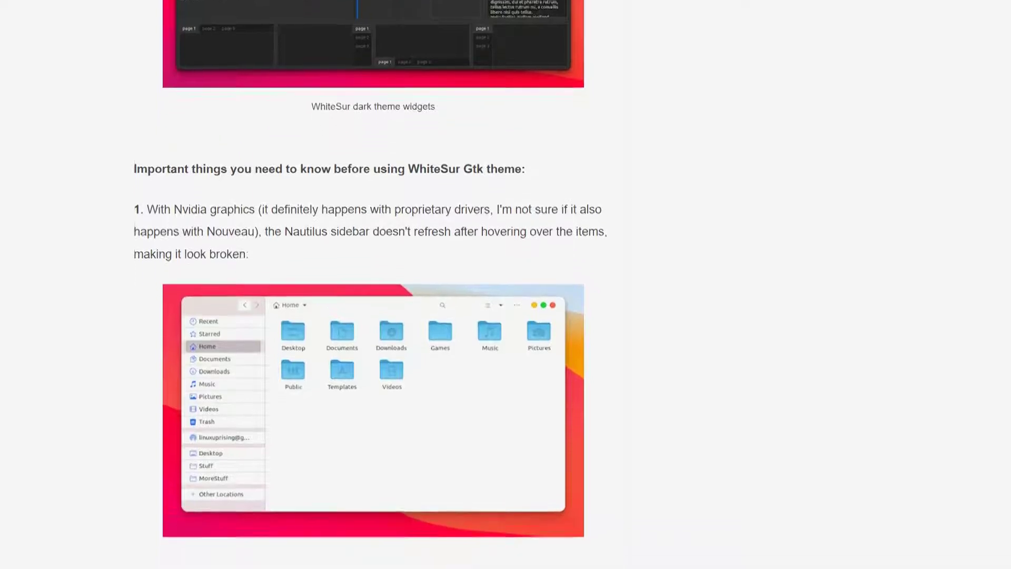
scroll(down, 3)
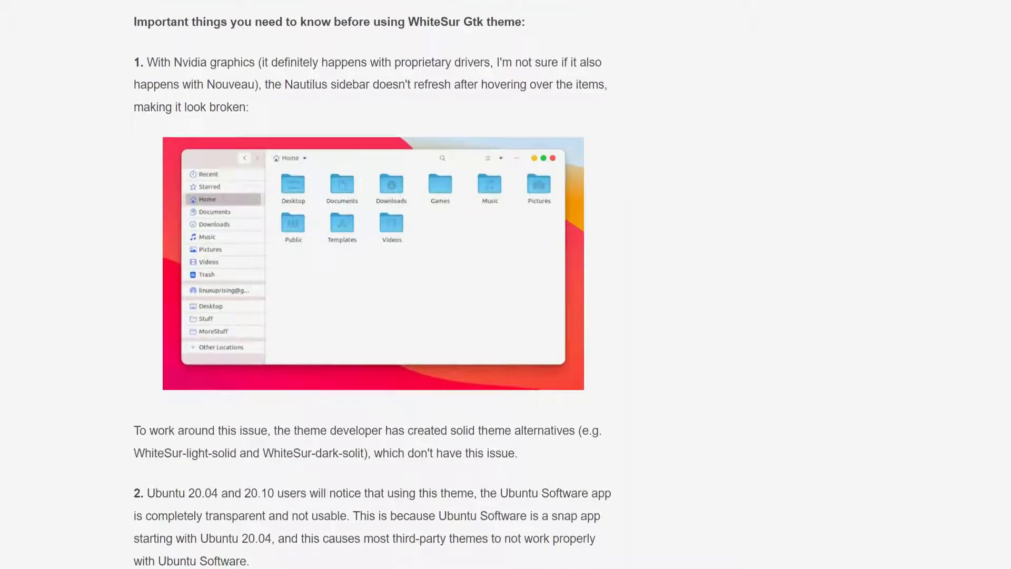
scroll(down, 3)
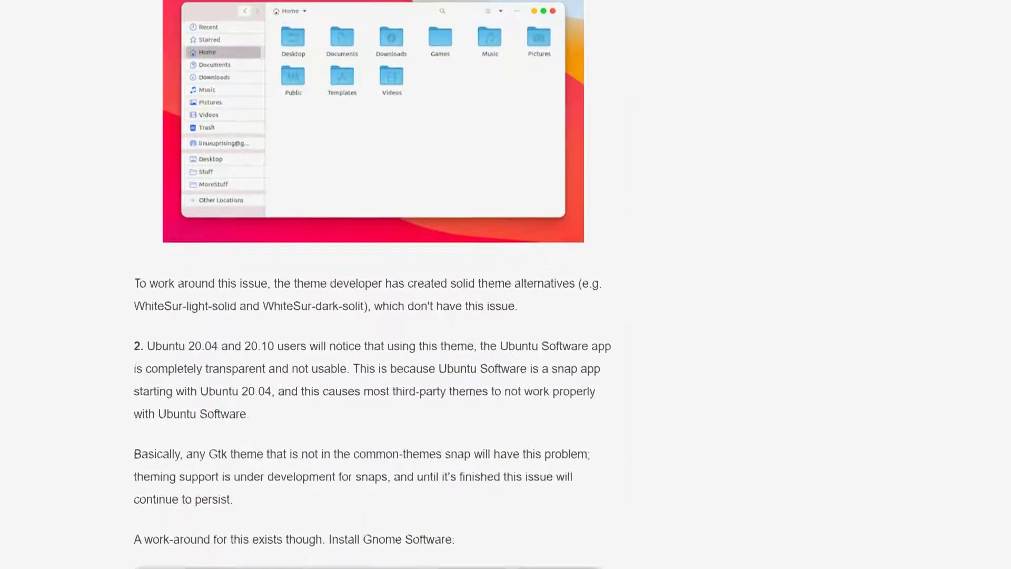
scroll(down, 3)
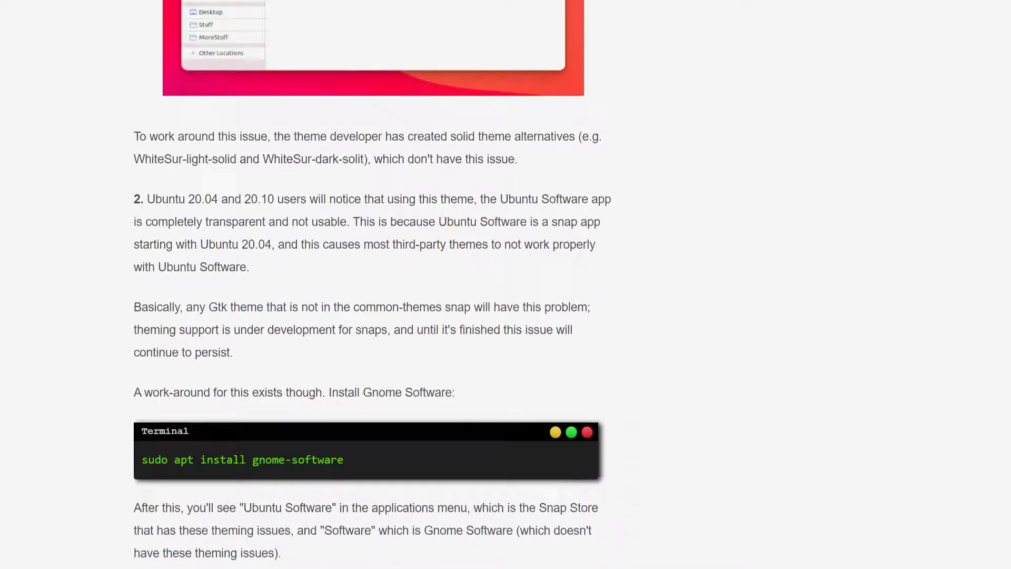
scroll(down, 3)
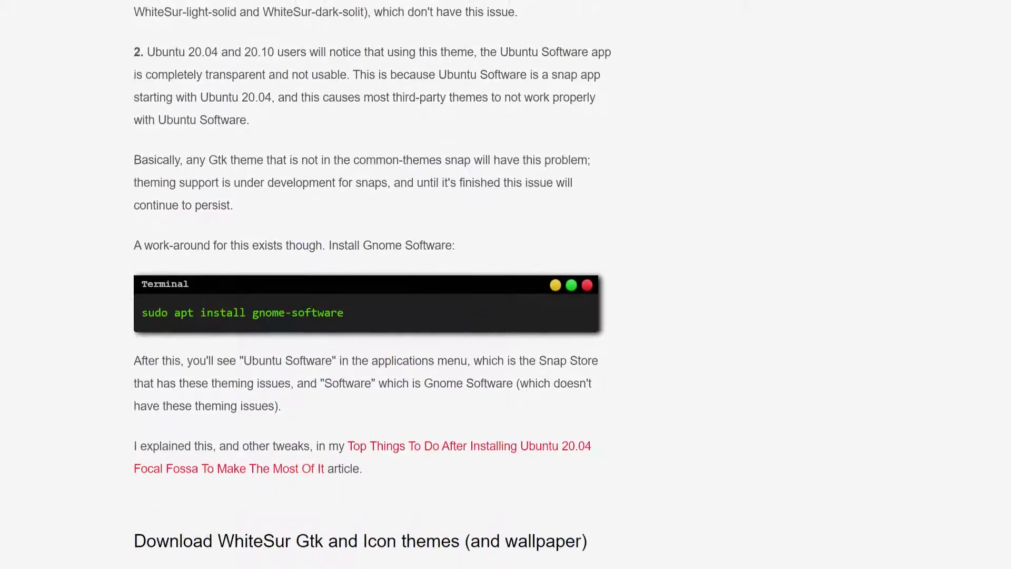
scroll(down, 3)
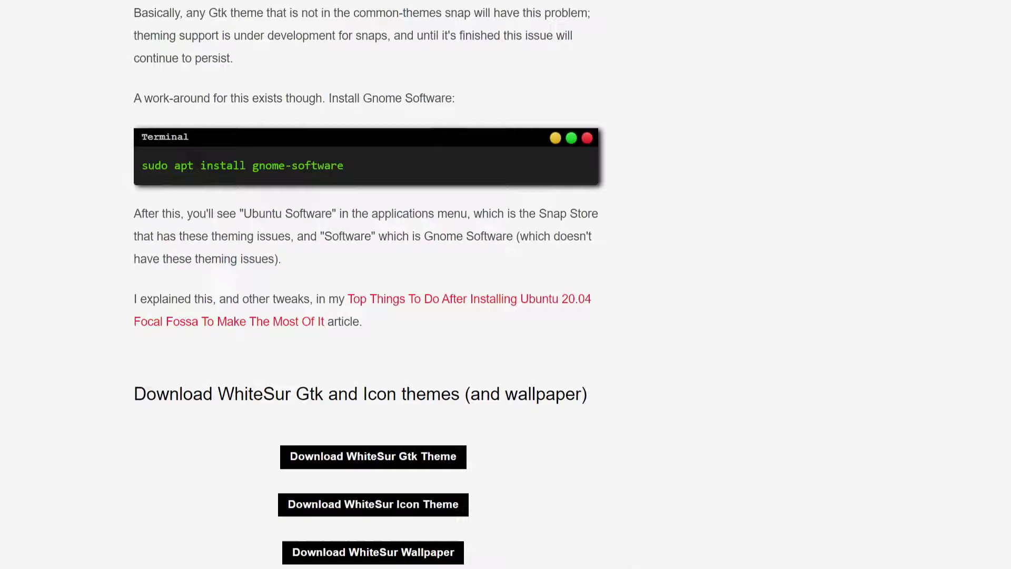